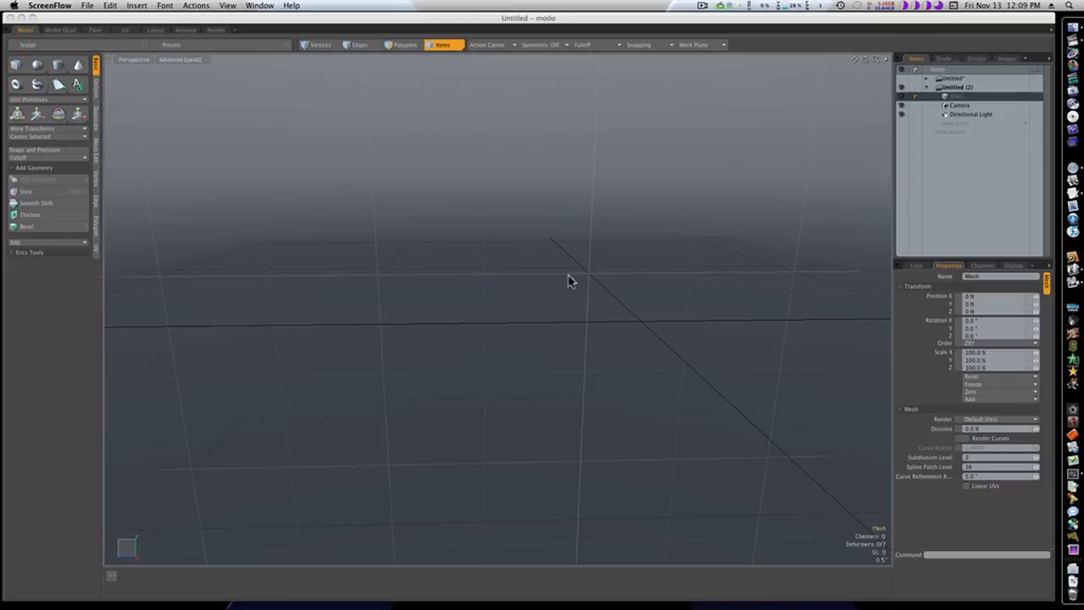
pyautogui.moveTo(561, 282)
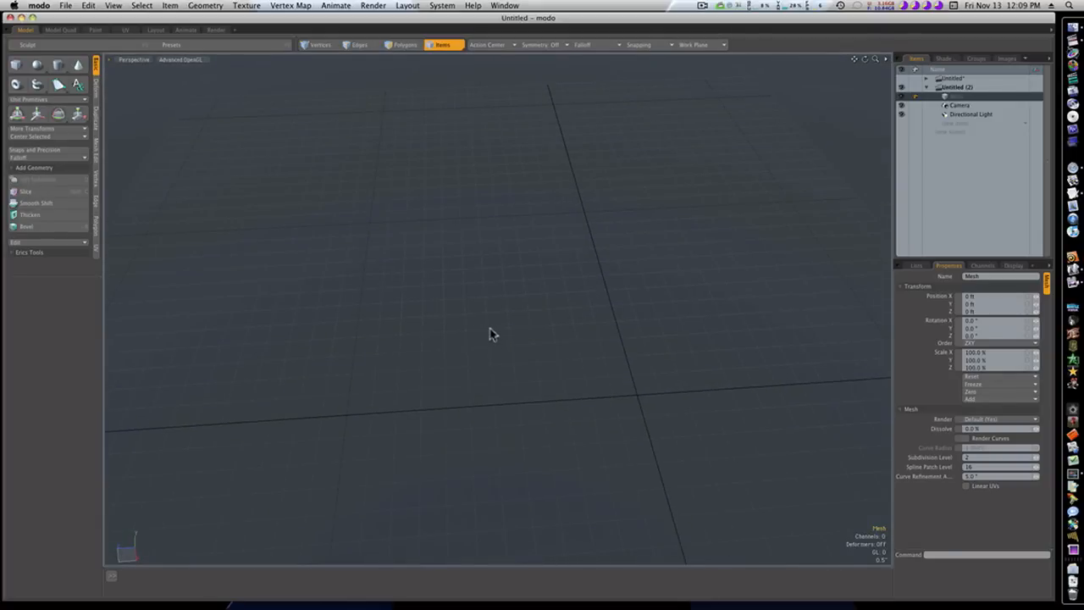
# Create a cylinder primitive with 10 sides and 5 segments
pyautogui.click(58, 65)
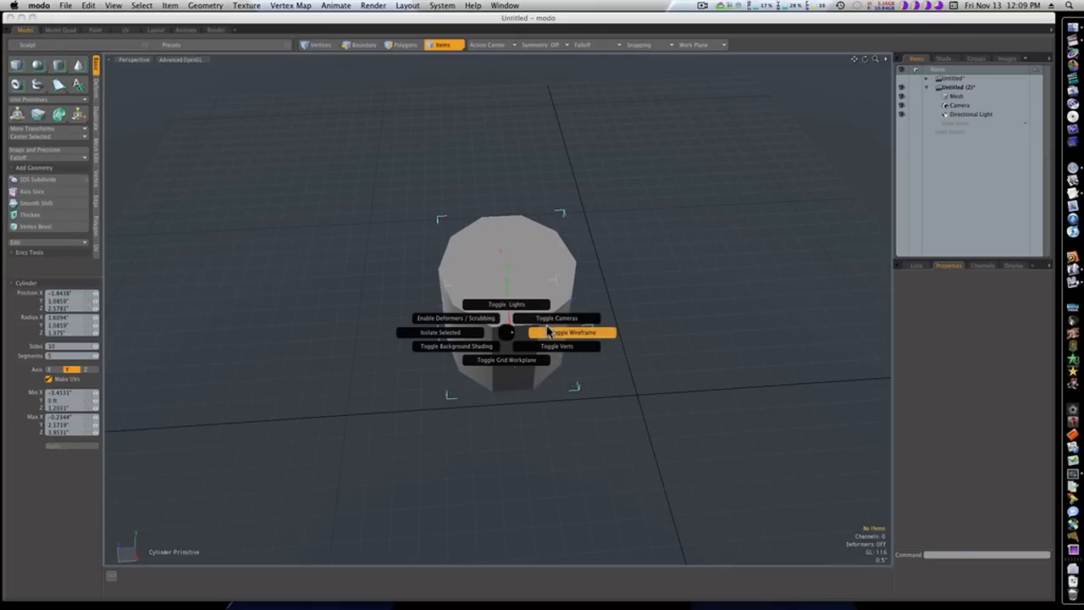
# In wireframe, select an upper and a lower side face and bevel them outward twice
pyautogui.click(572, 331)
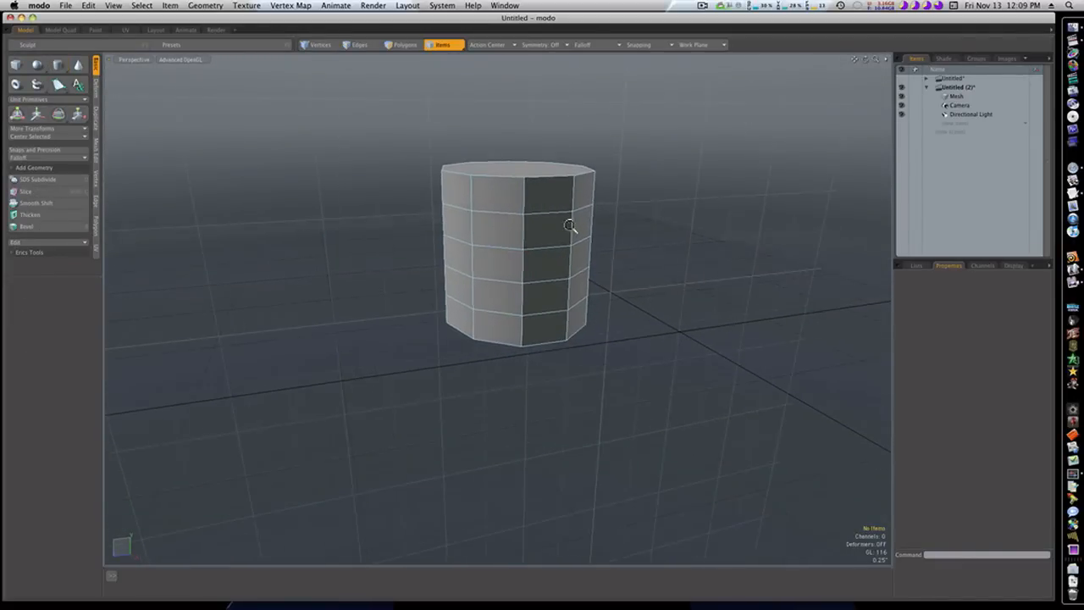
pyautogui.click(404, 44)
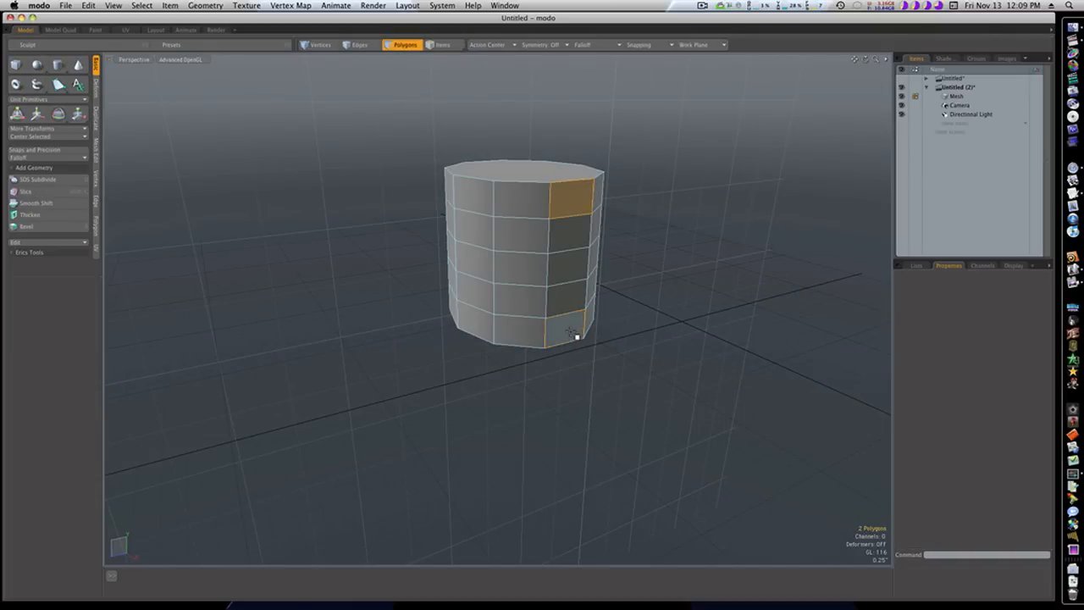
pyautogui.click(30, 226)
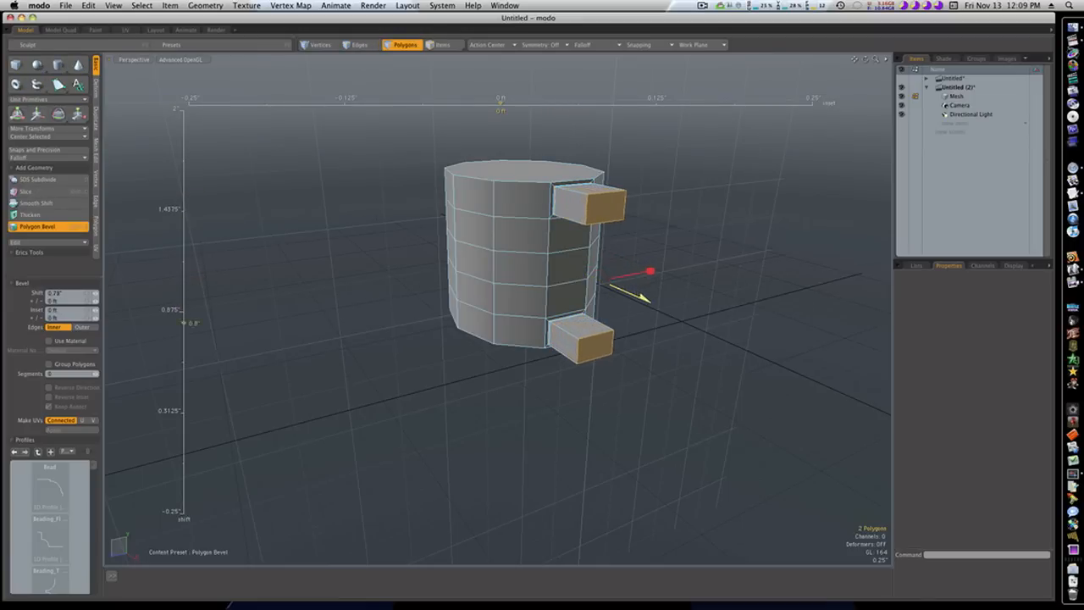
pyautogui.moveTo(650, 271); pyautogui.dragTo(668, 277)
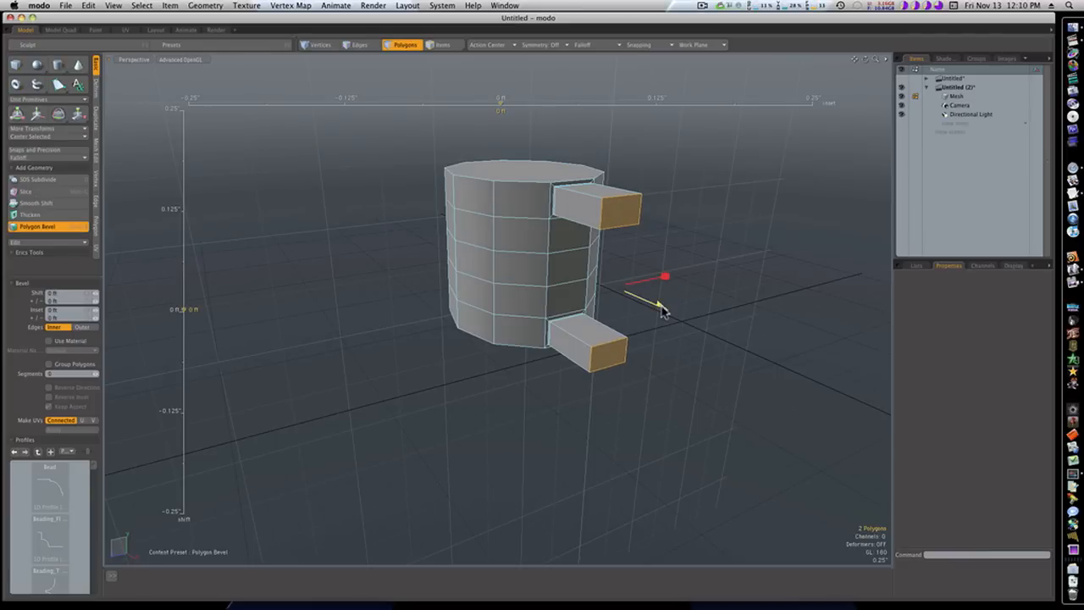
pyautogui.moveTo(661, 301); pyautogui.dragTo(677, 313)
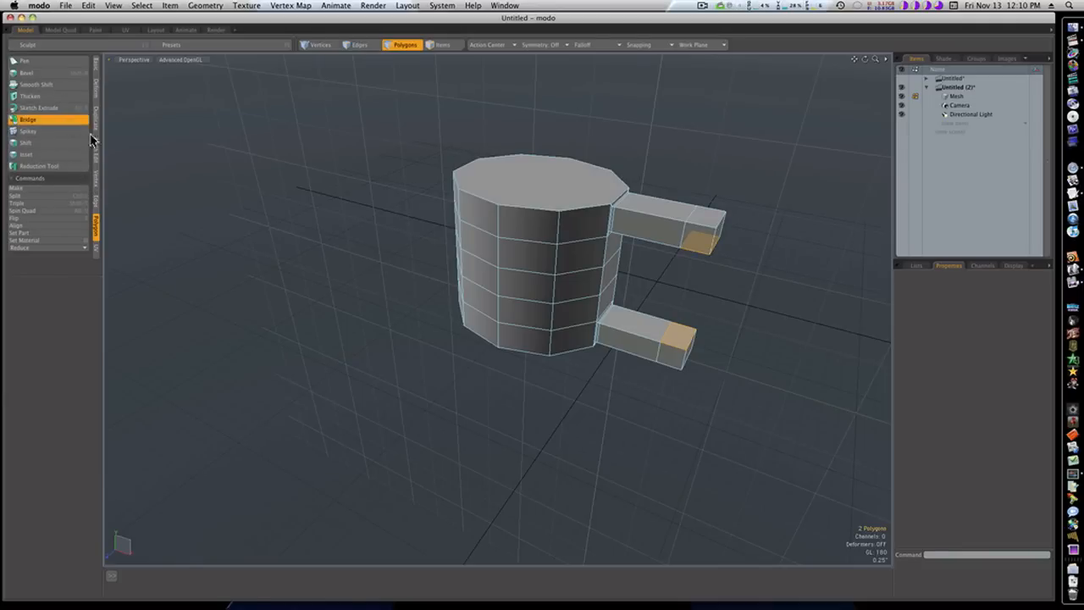
# Bridge the two stub end faces into a handle, then select the cup's top face
pyautogui.click(28, 119)
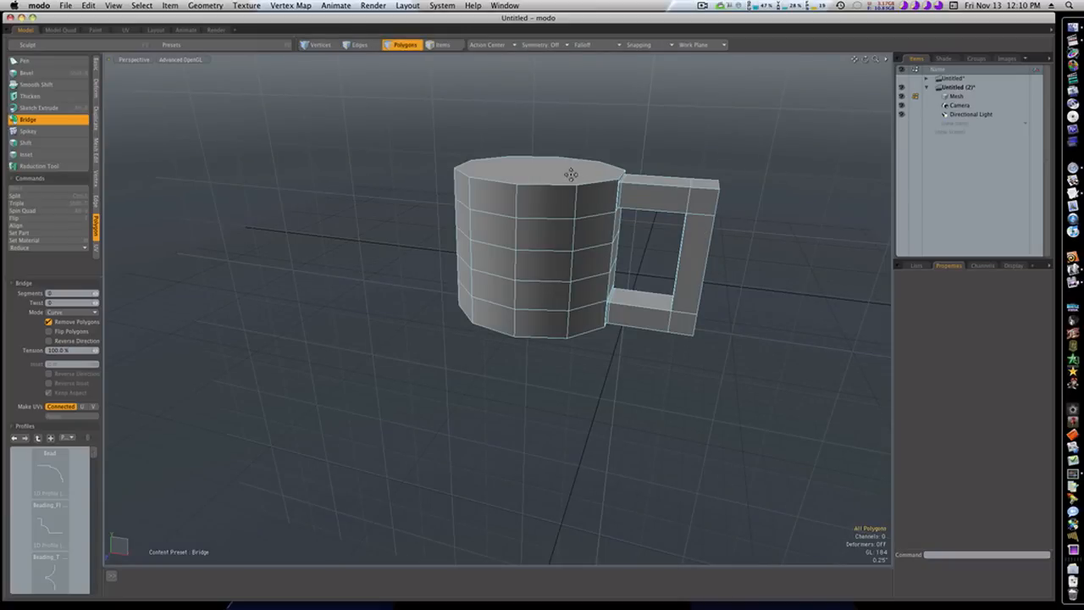
pyautogui.click(26, 72)
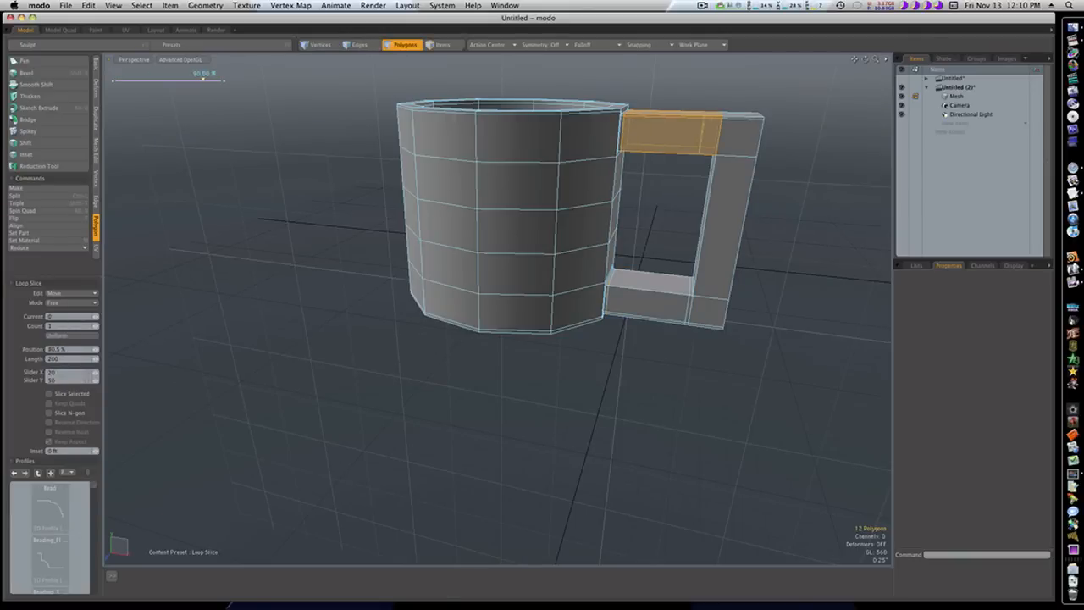
# Loop-slice two edge loops across the handle and turn on subdivision smoothing
pyautogui.moveTo(203, 74); pyautogui.dragTo(223, 74)
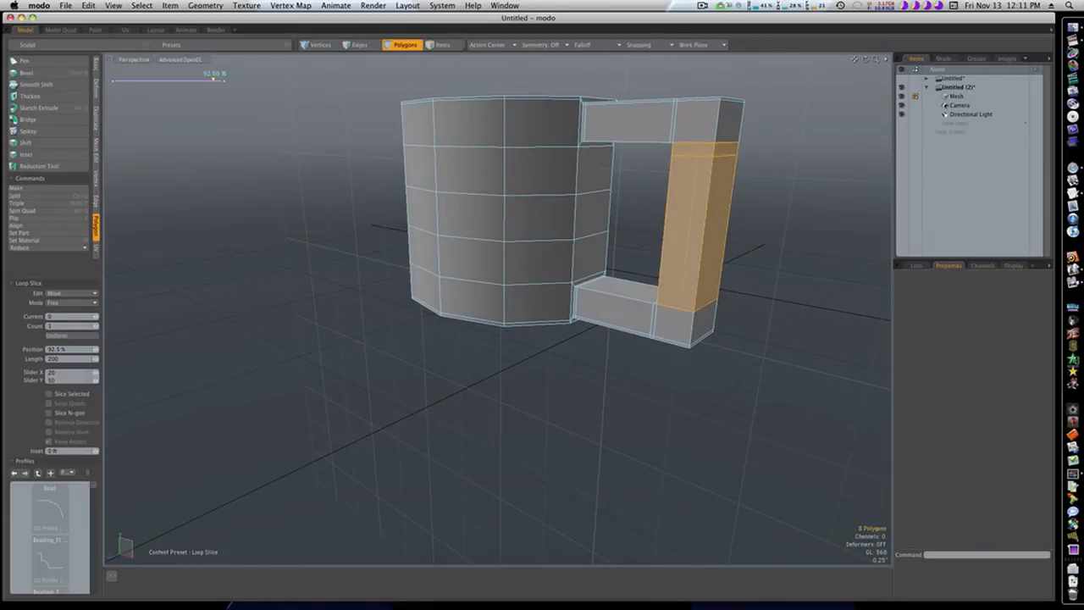
pyautogui.moveTo(216, 80); pyautogui.dragTo(222, 80)
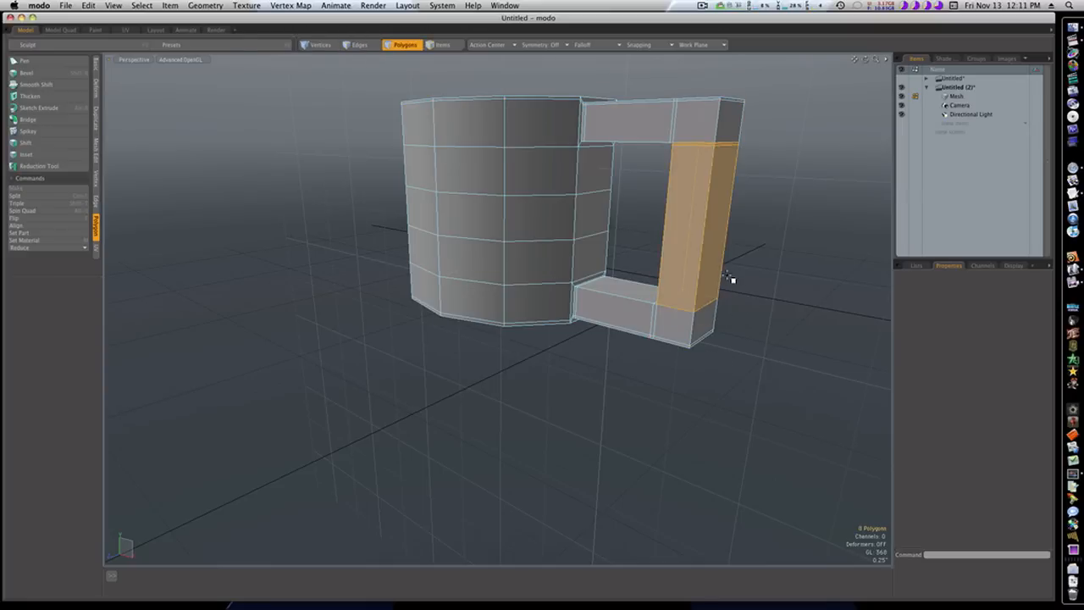
pyautogui.click(38, 165)
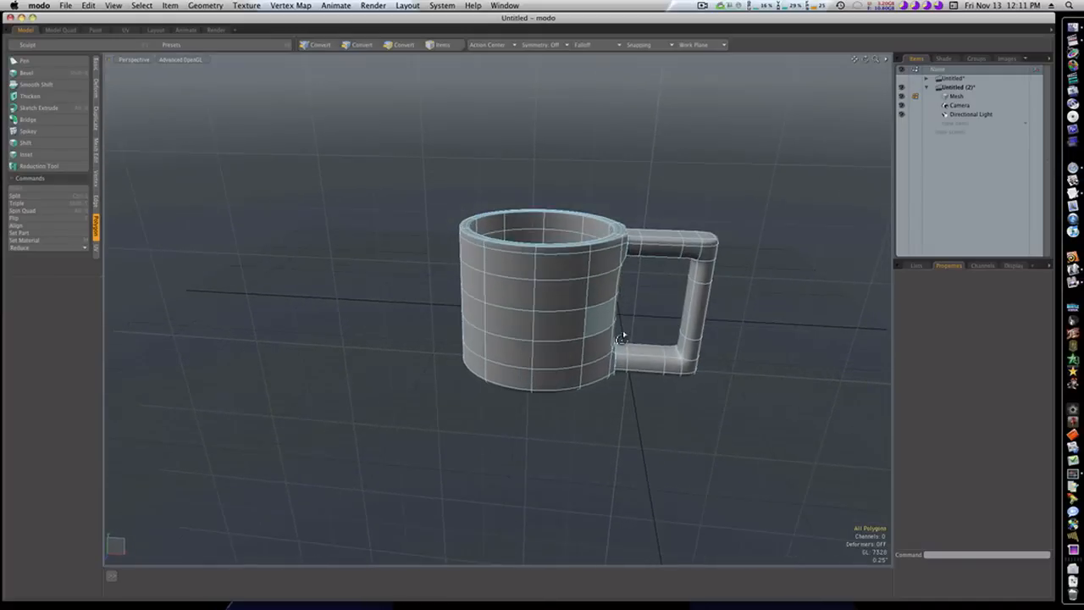
# Rename the mug mesh item to 'cup' and add a new empty Mesh item
pyautogui.click(404, 44)
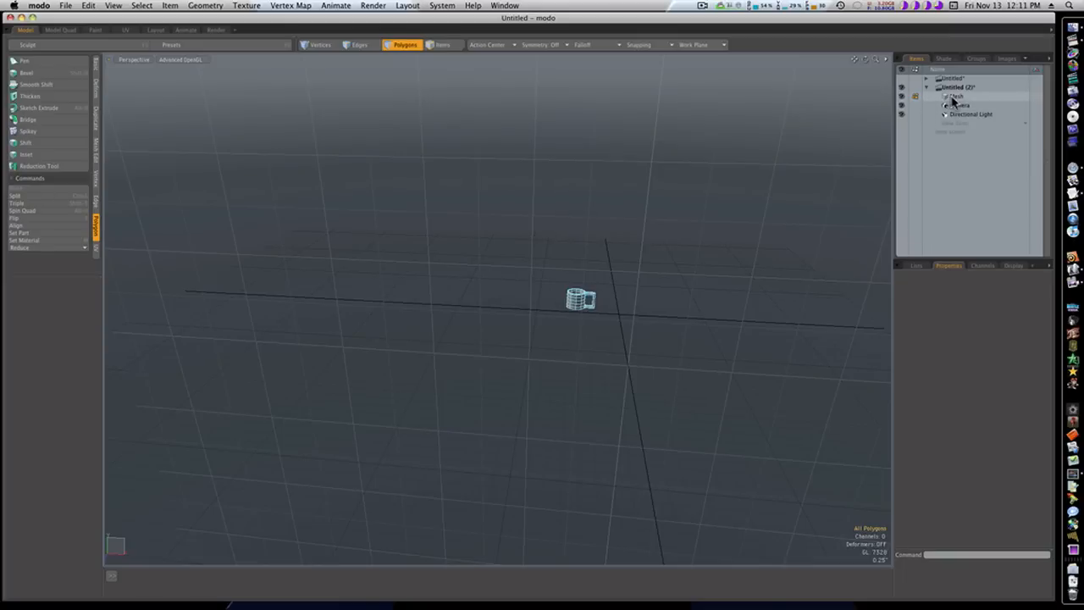
pyautogui.doubleClick(954, 96)
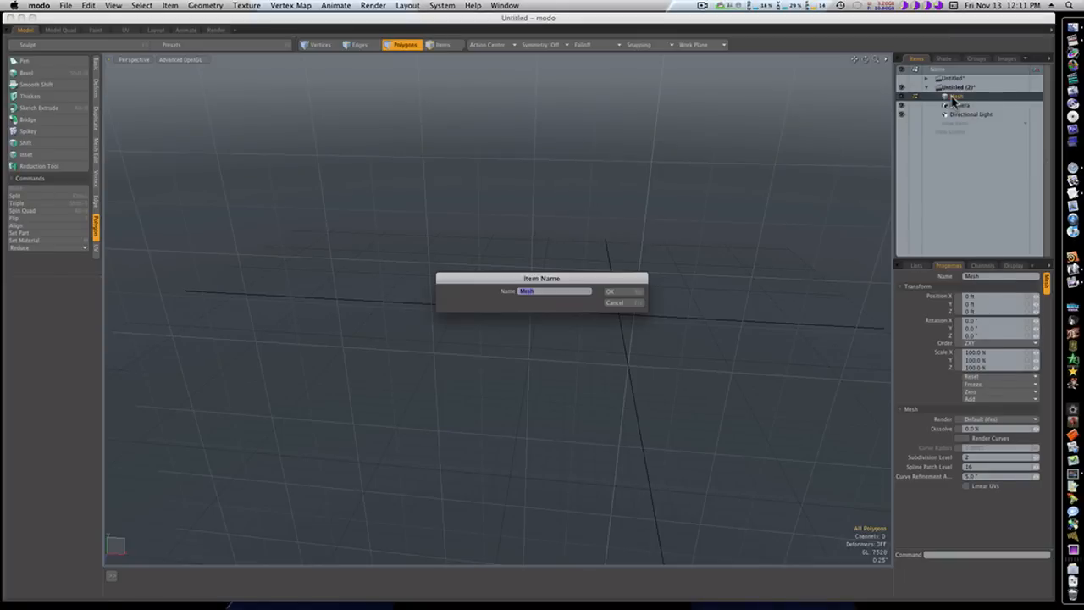
pyautogui.click(609, 291)
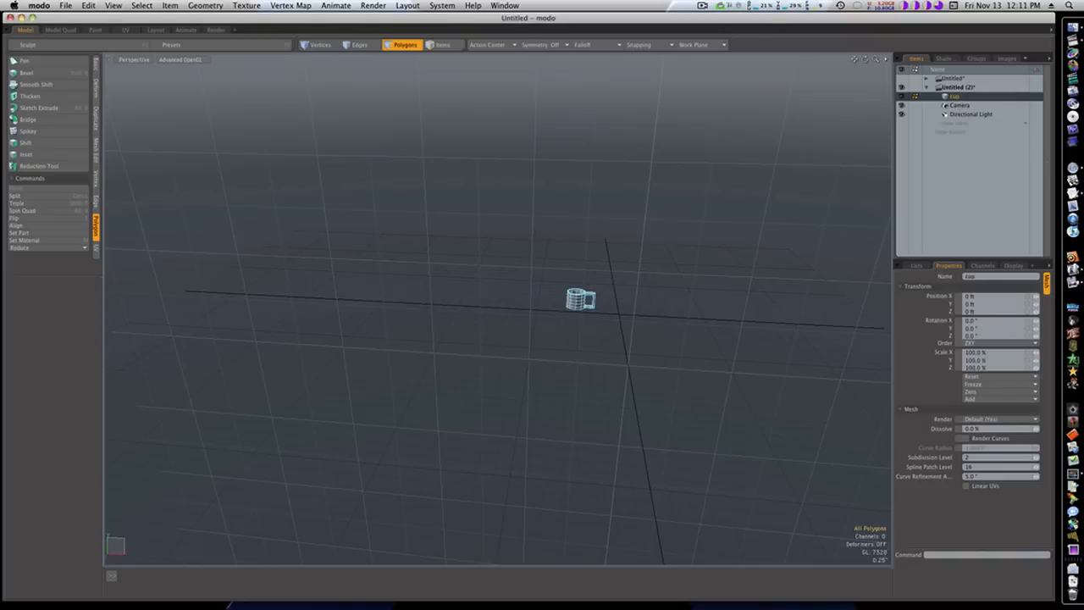
pyautogui.click(971, 115)
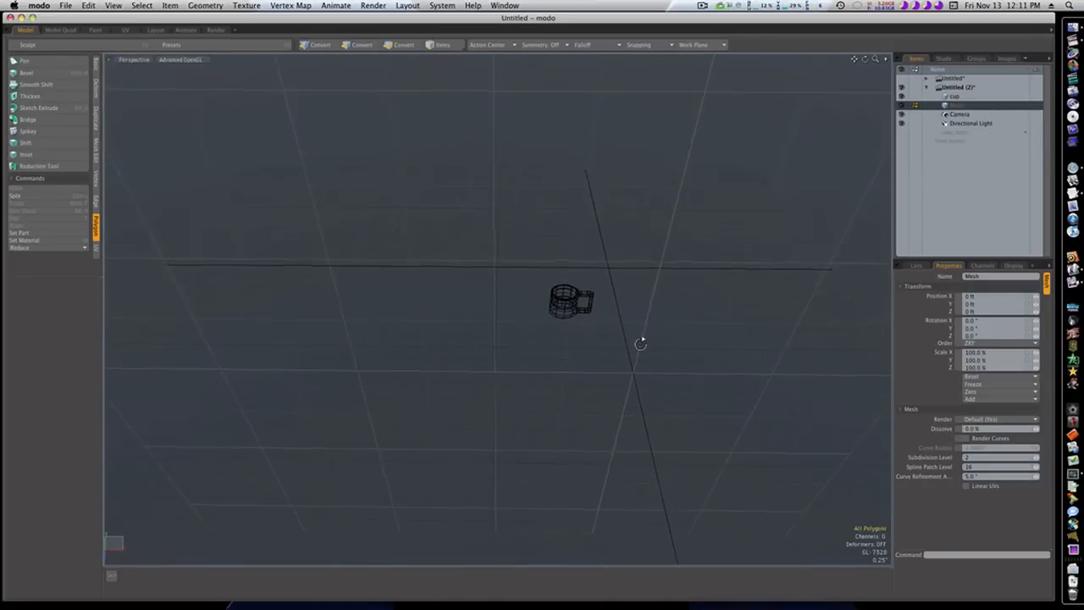
pyautogui.click(405, 44)
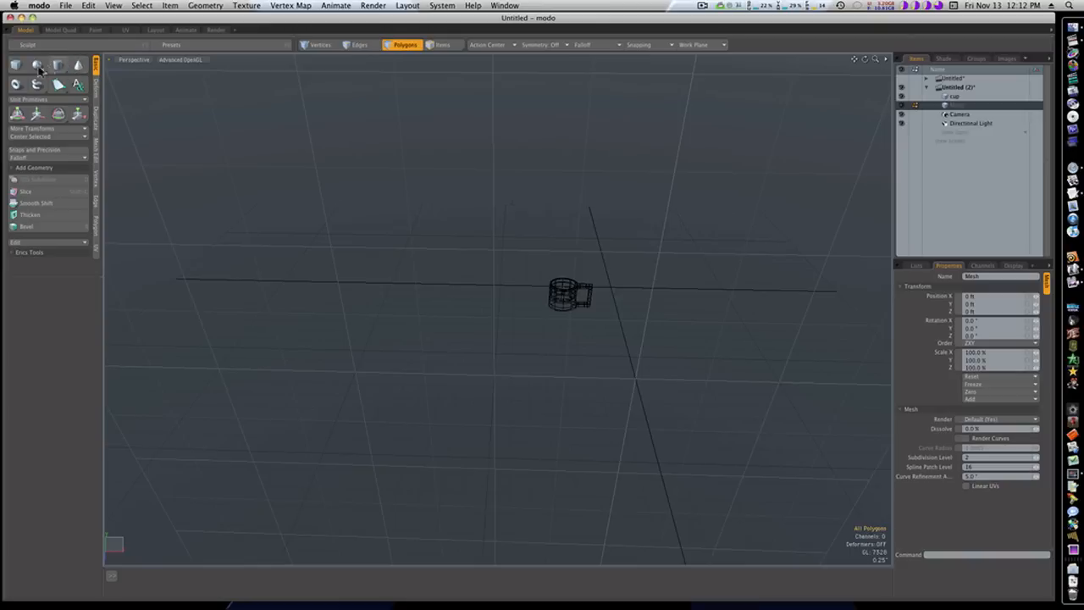
# Build a flat box with 17 segments per axis as ground, then select cup in vertex mode
pyautogui.click(16, 64)
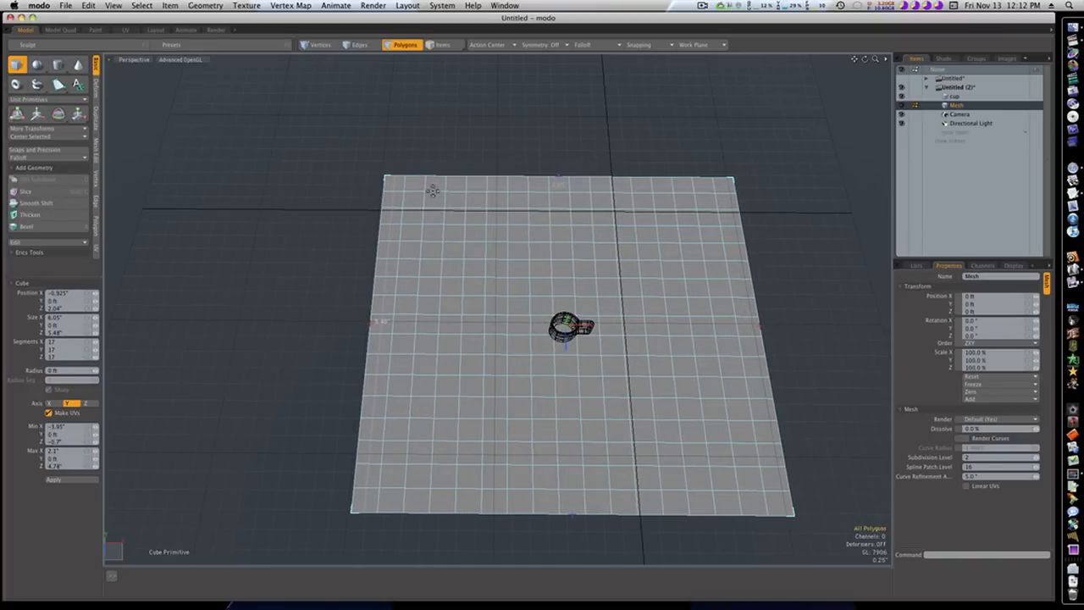
pyautogui.moveTo(546, 202)
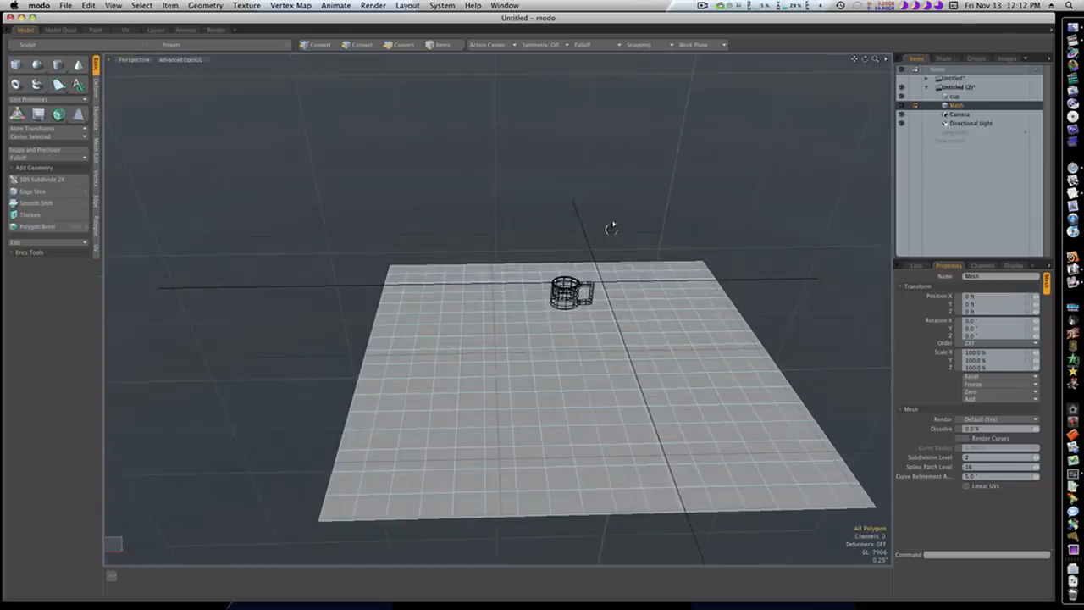
pyautogui.click(404, 45)
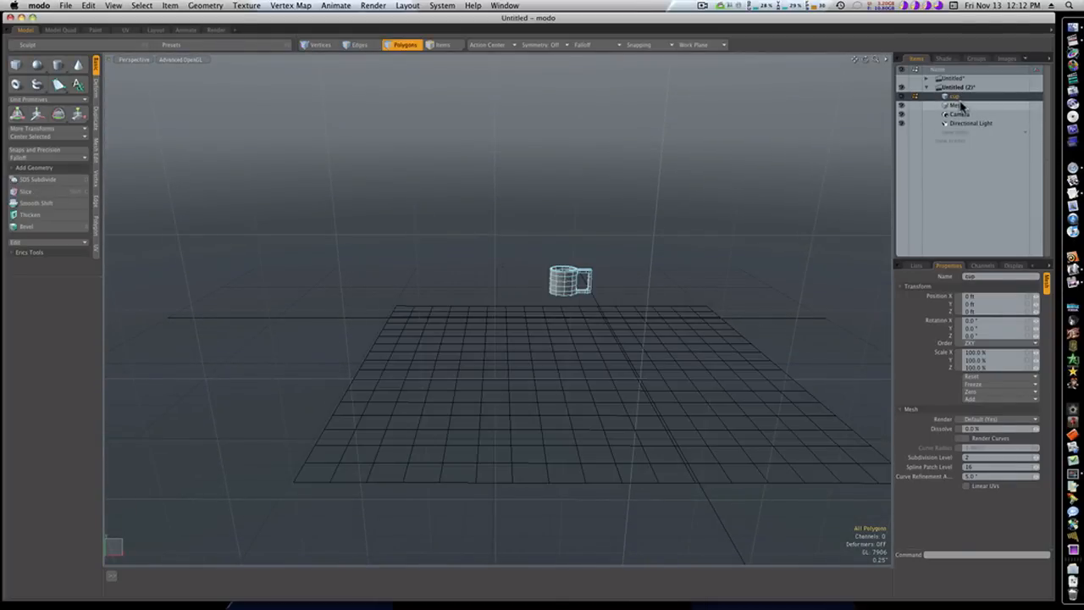
pyautogui.click(958, 105)
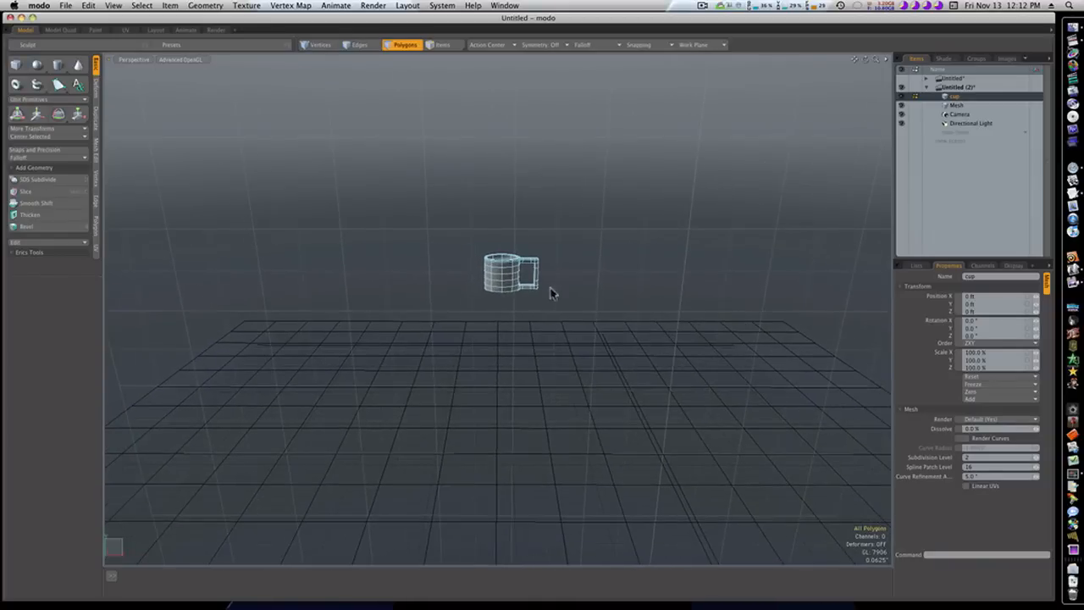
pyautogui.click(319, 44)
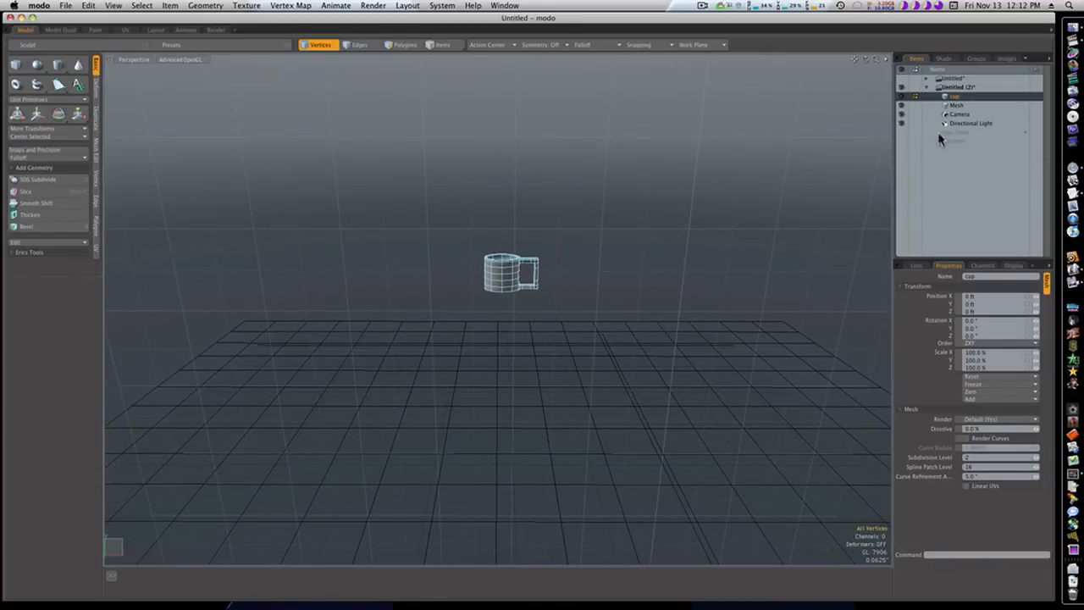
# Select the ground plane mesh and add a Replicator item
pyautogui.click(956, 105)
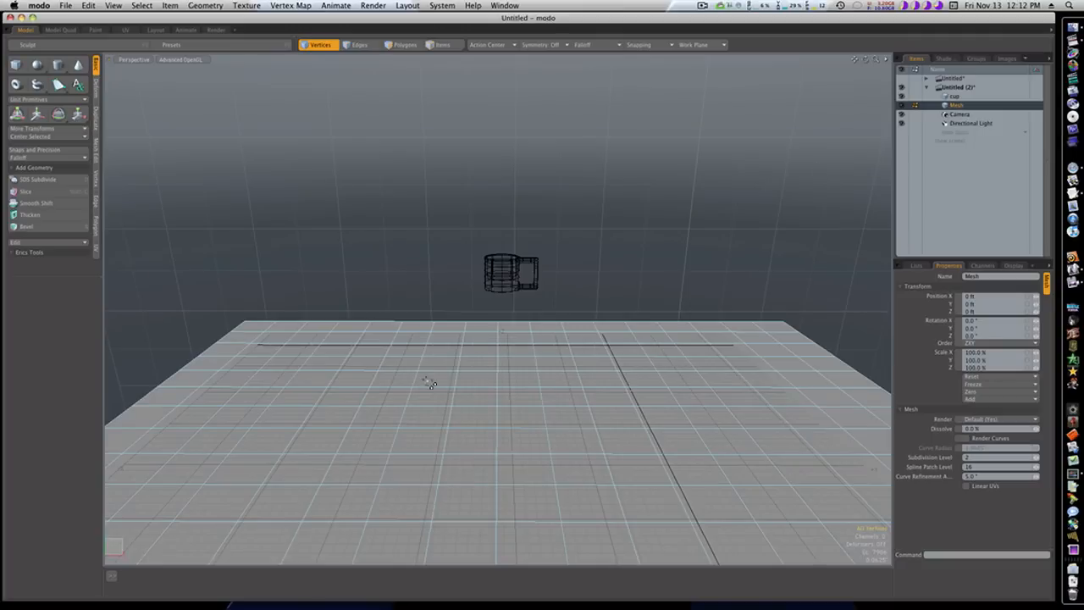
pyautogui.moveTo(905, 183)
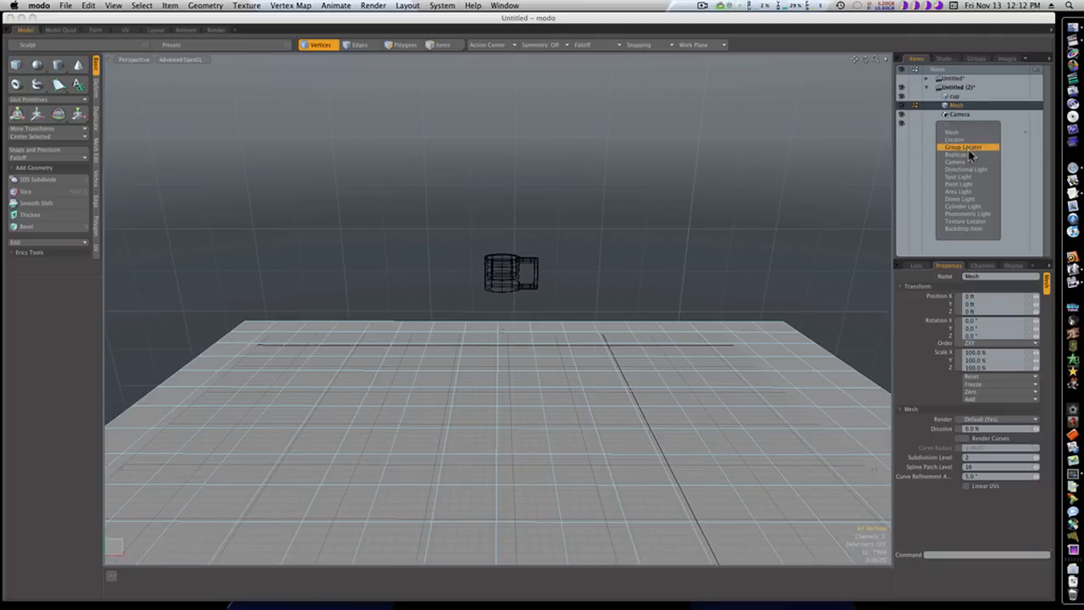
pyautogui.moveTo(969, 154)
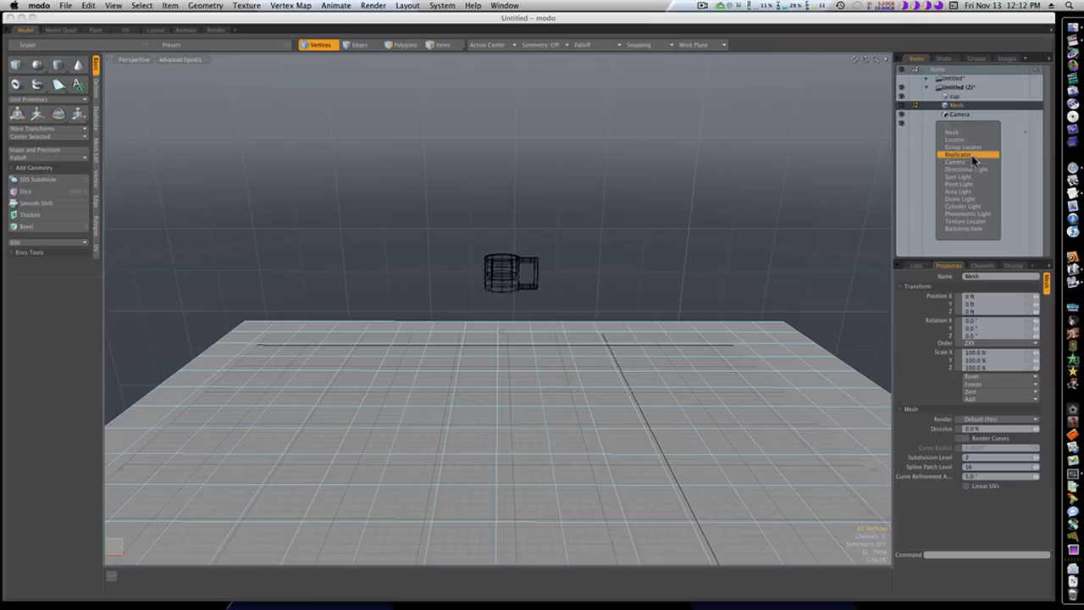
pyautogui.click(959, 153)
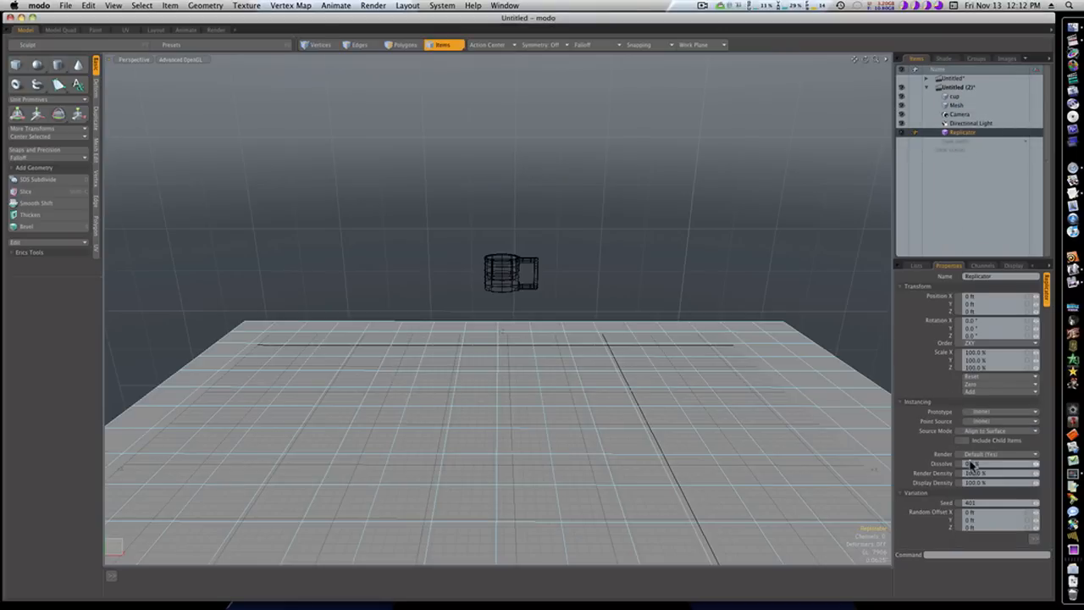
pyautogui.moveTo(973, 463)
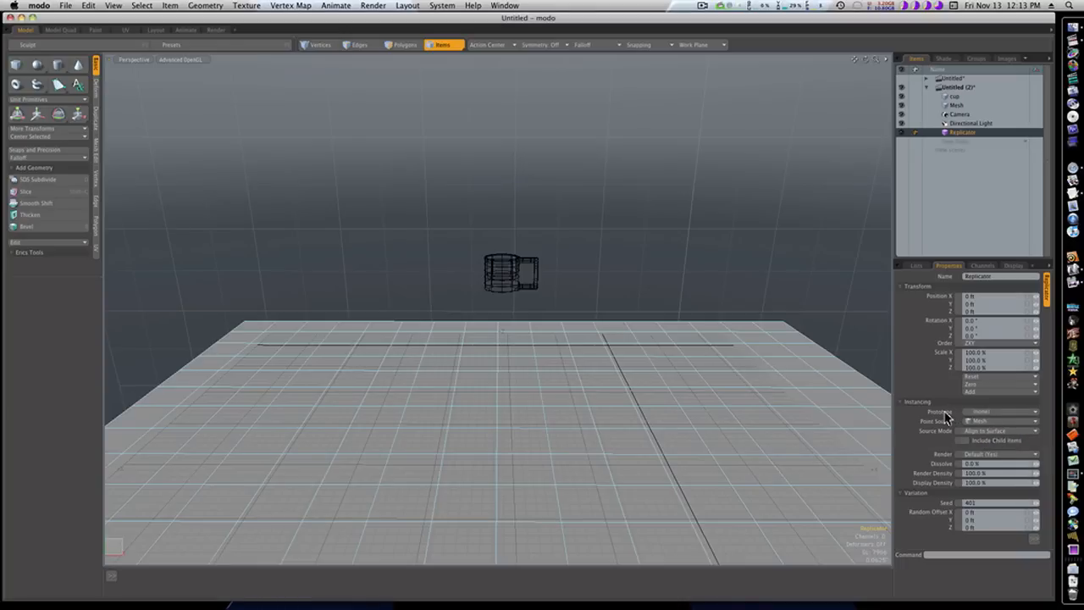
pyautogui.moveTo(955, 421)
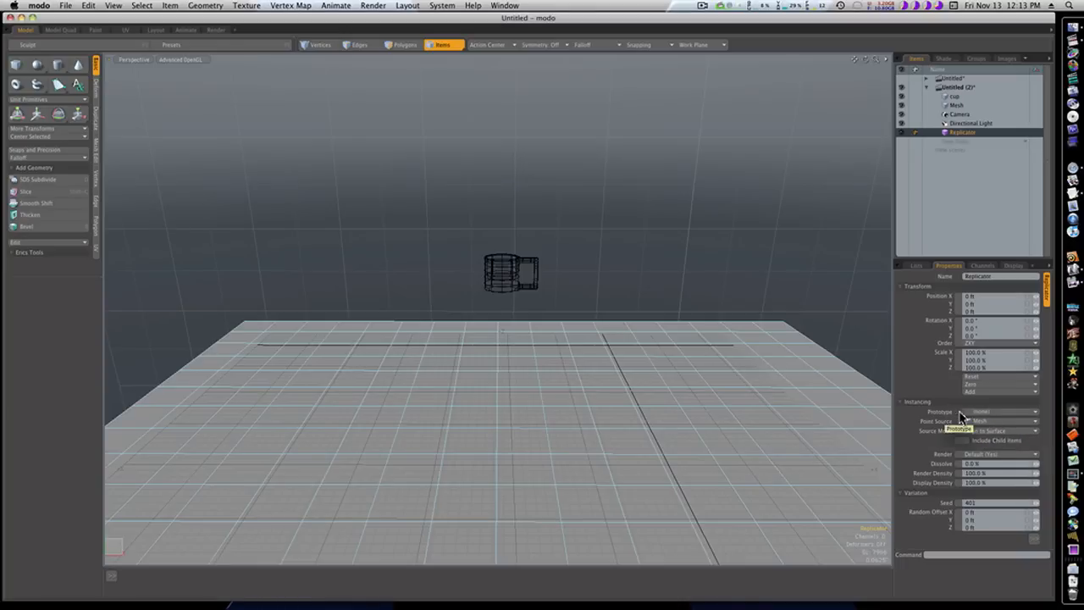
# Set the Replicator's Prototype dropdown to cup
pyautogui.click(999, 412)
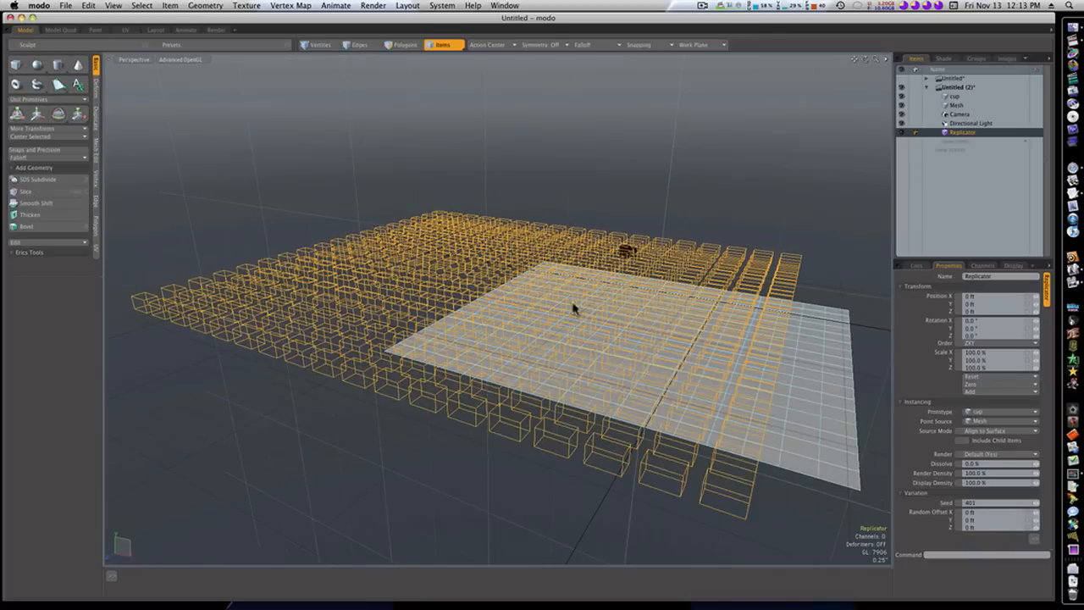
pyautogui.moveTo(406, 411)
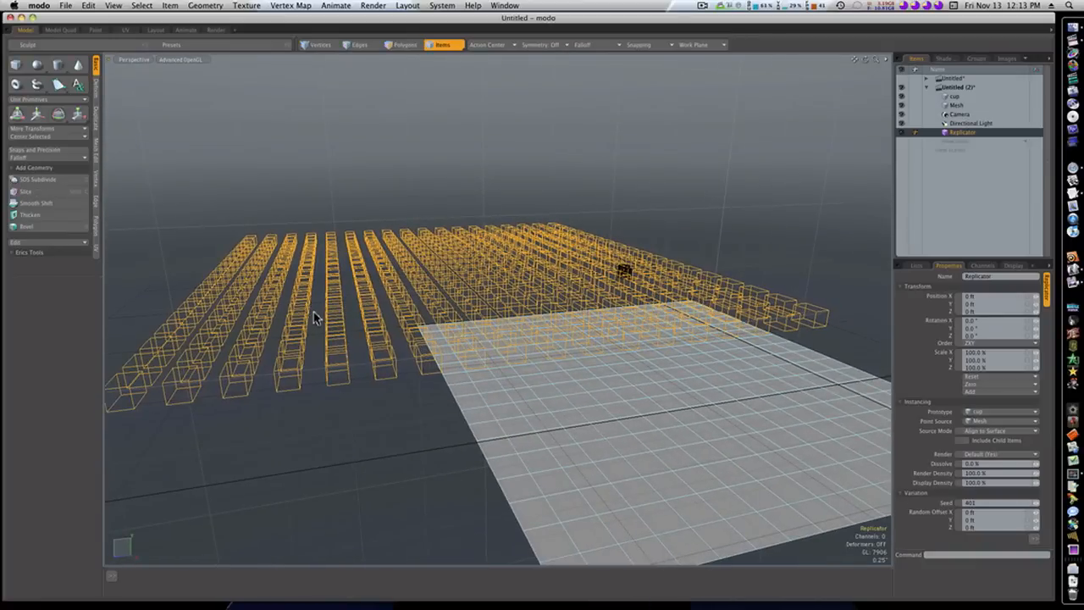
# Activate the Move tool to reposition the Replicator onto the ground plane
pyautogui.click(36, 114)
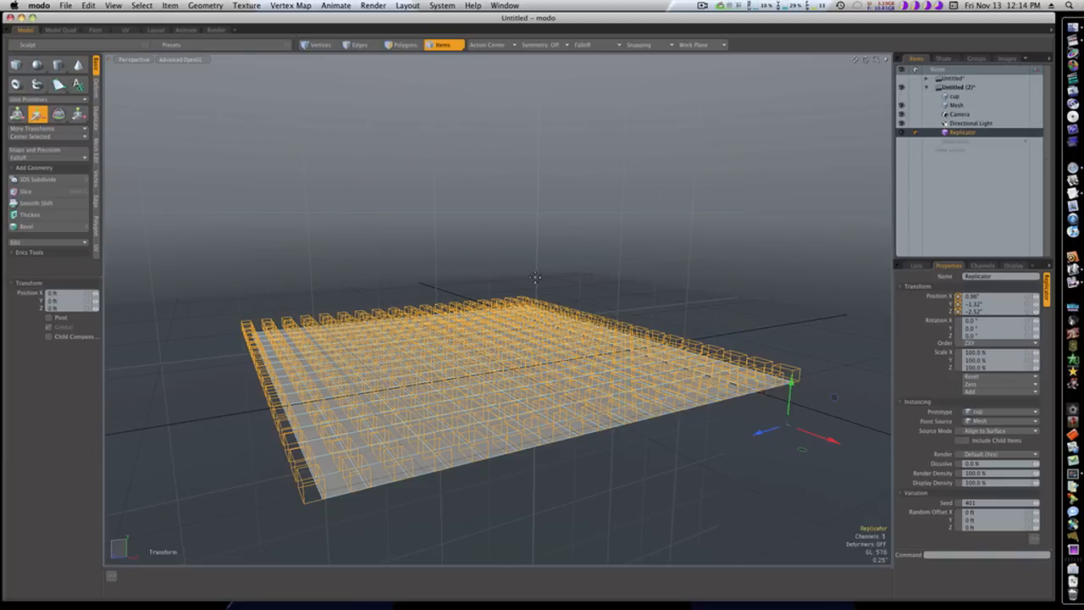
# Switch to the Render layout to preview the cup grid against the sky
pyautogui.click(216, 30)
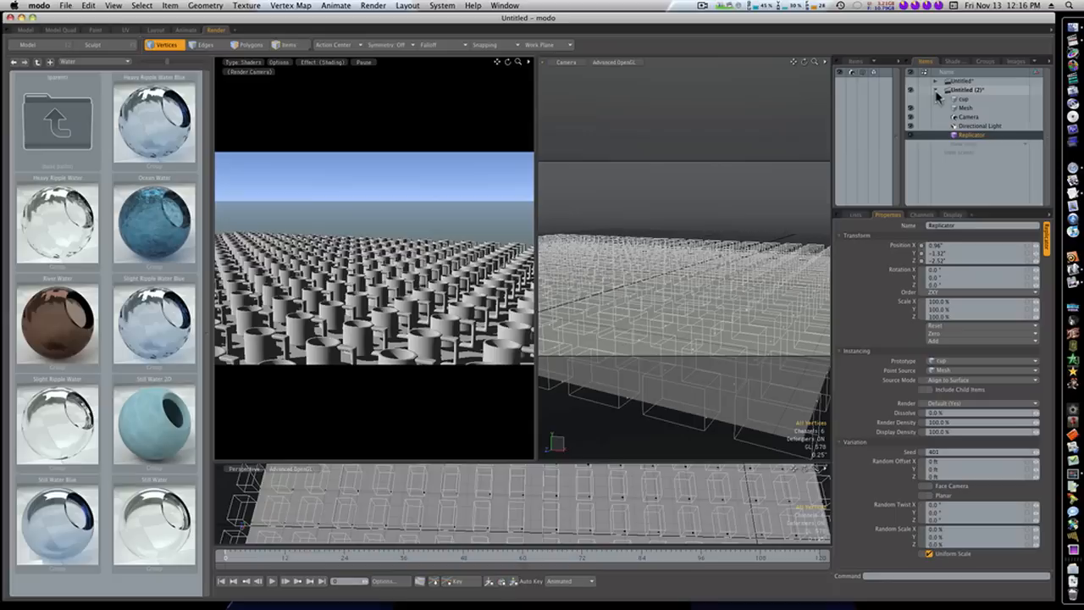
pyautogui.click(936, 89)
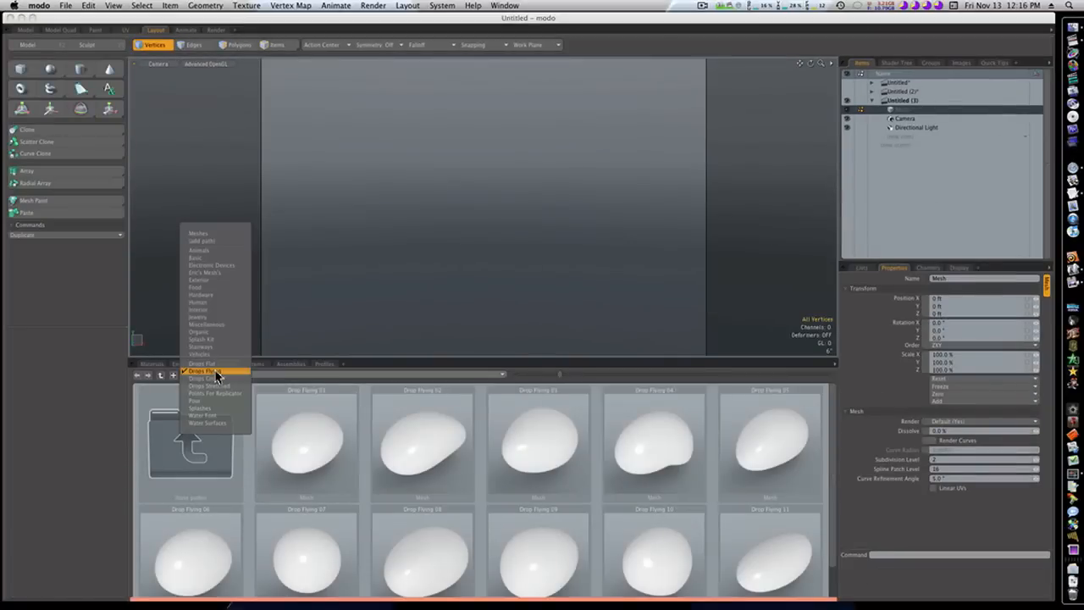
pyautogui.moveTo(212, 310)
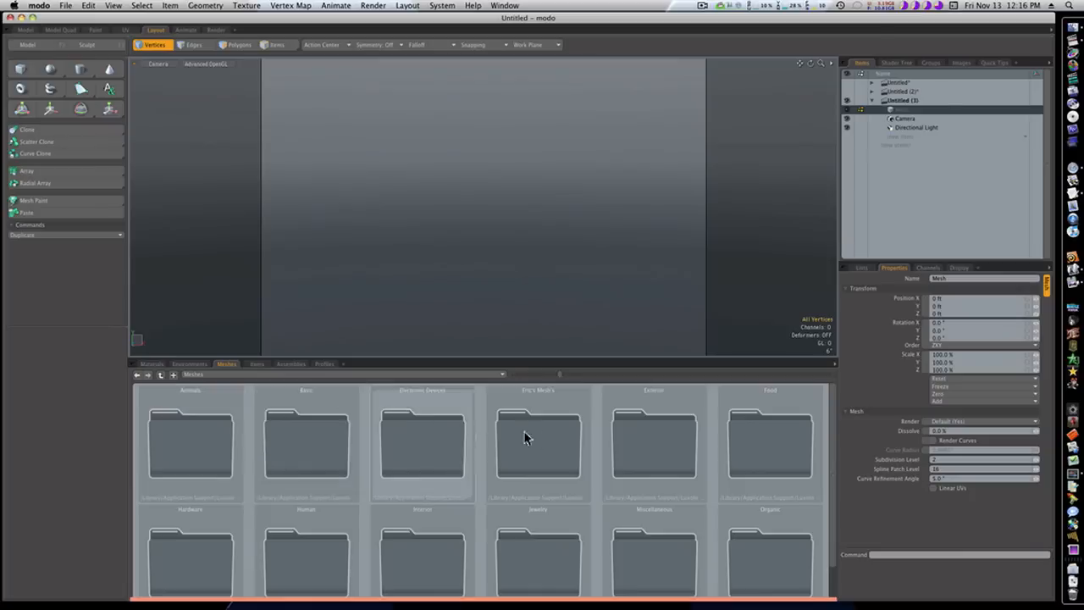
# Scroll the mesh presets and open the Aircraft folder holding two airplane models
pyautogui.scroll(-3)
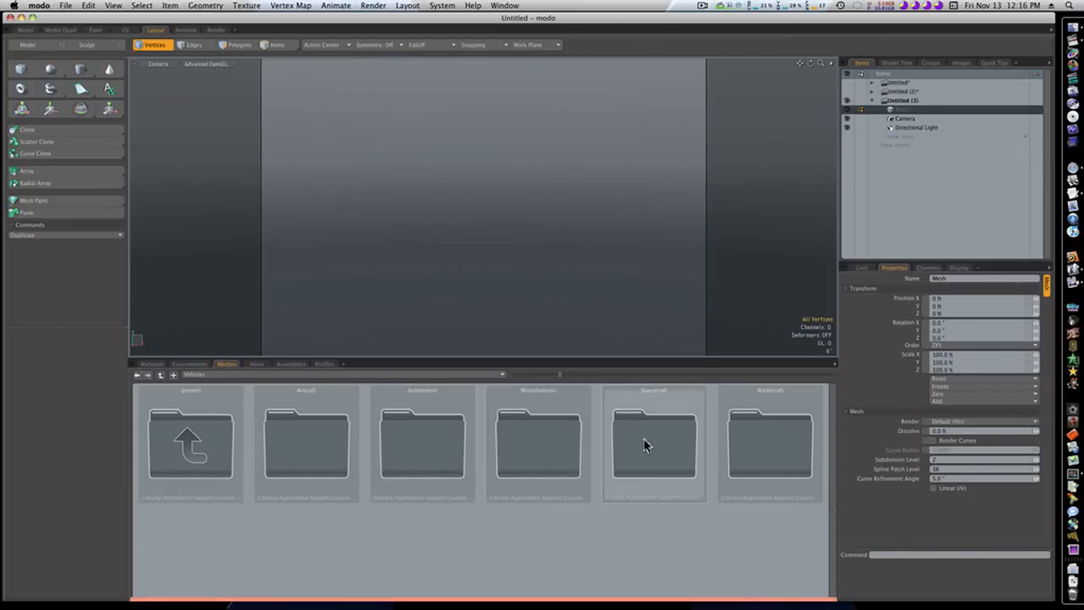
pyautogui.doubleClick(306, 445)
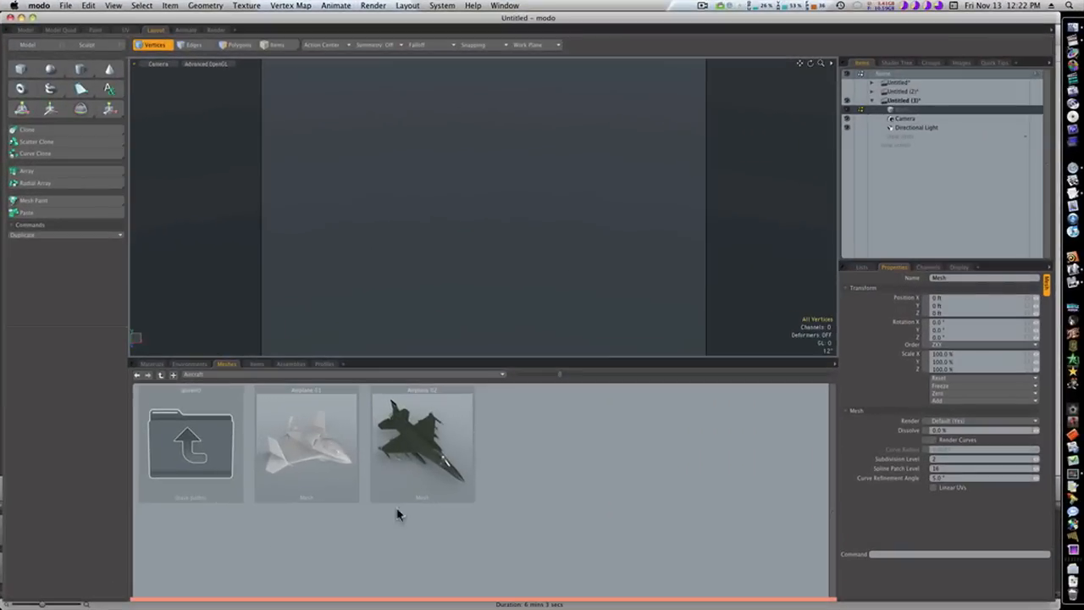
# Load the Airplane 02 preset, then switch to Perspective view and Polygons mode
pyautogui.click(422, 444)
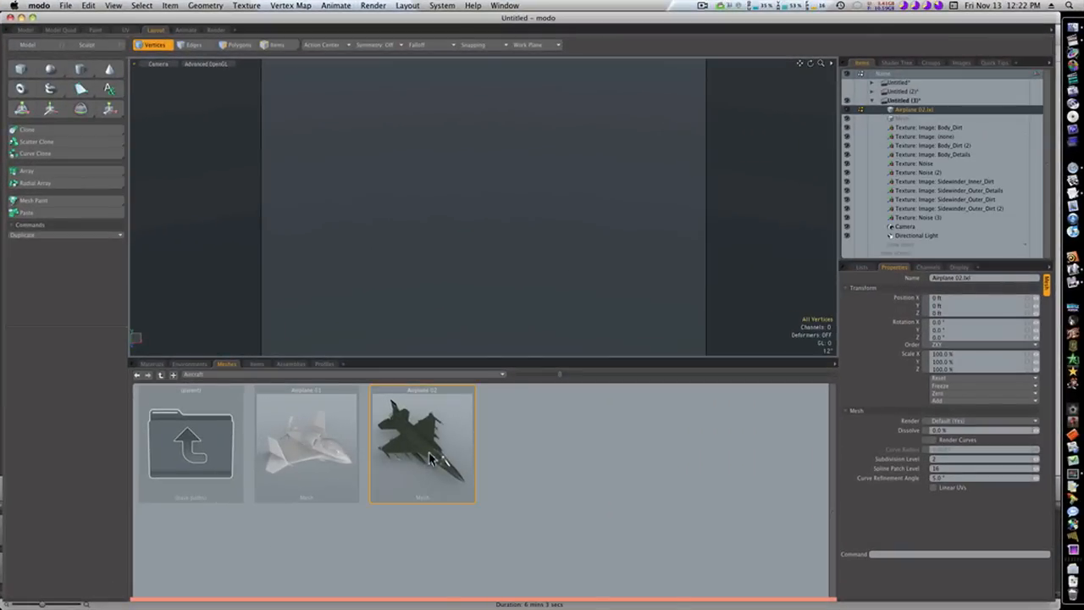
pyautogui.doubleClick(422, 443)
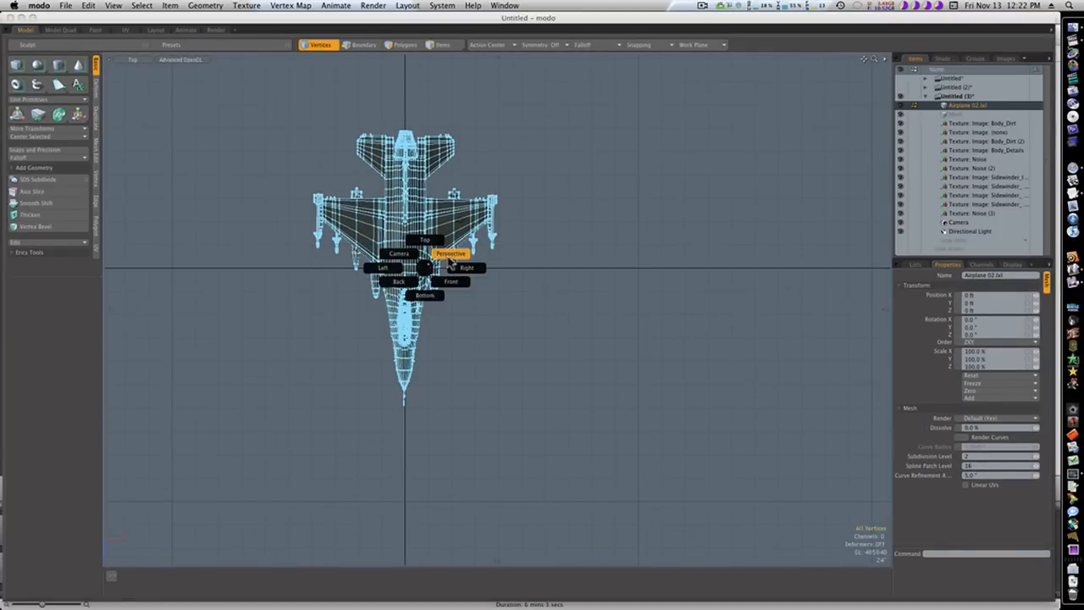
pyautogui.click(451, 252)
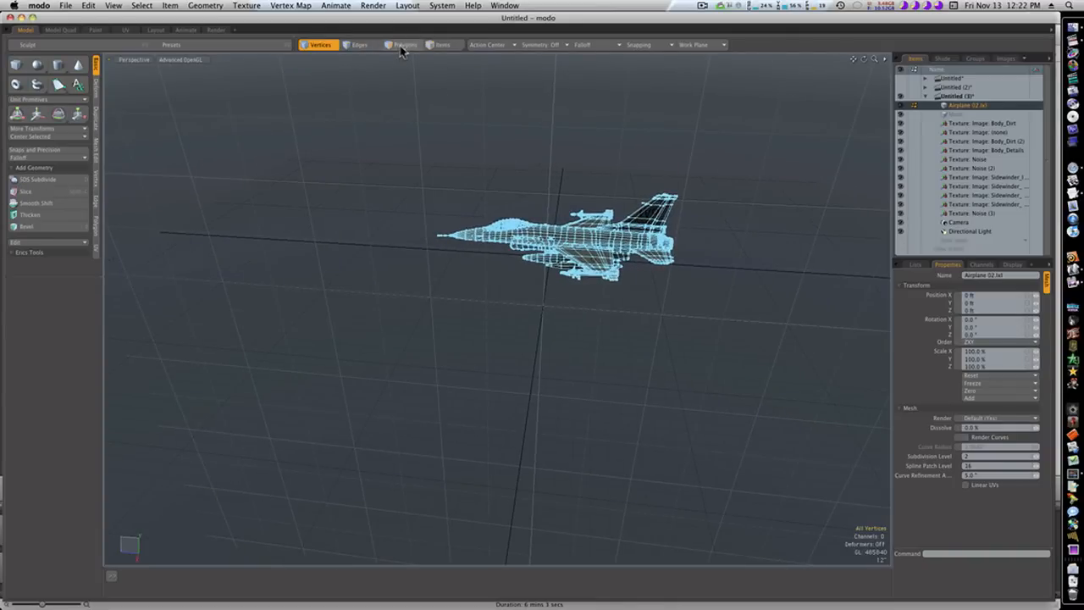
pyautogui.click(405, 45)
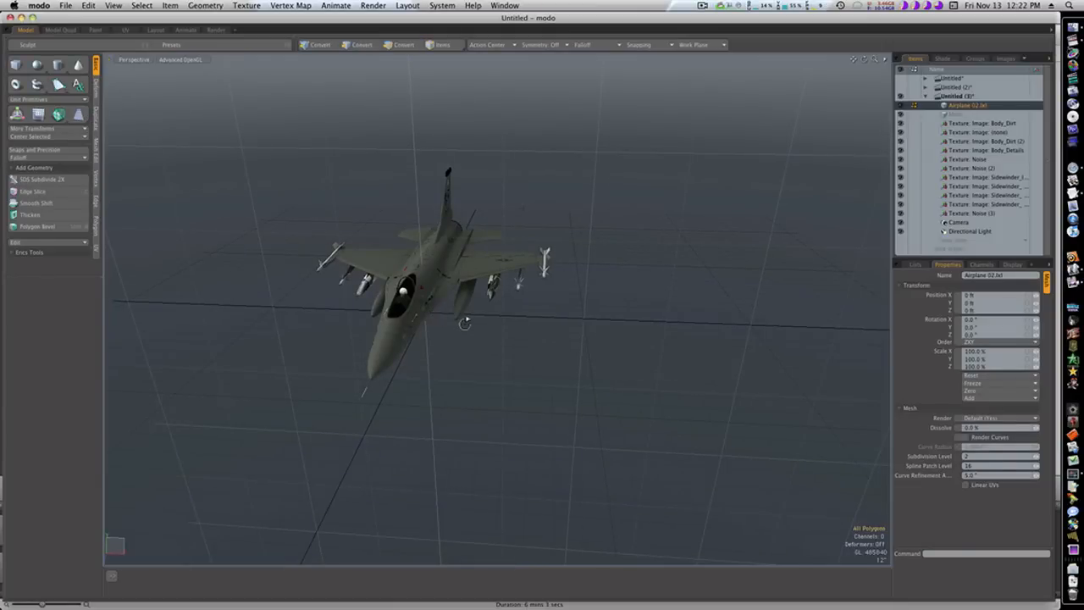
pyautogui.click(405, 44)
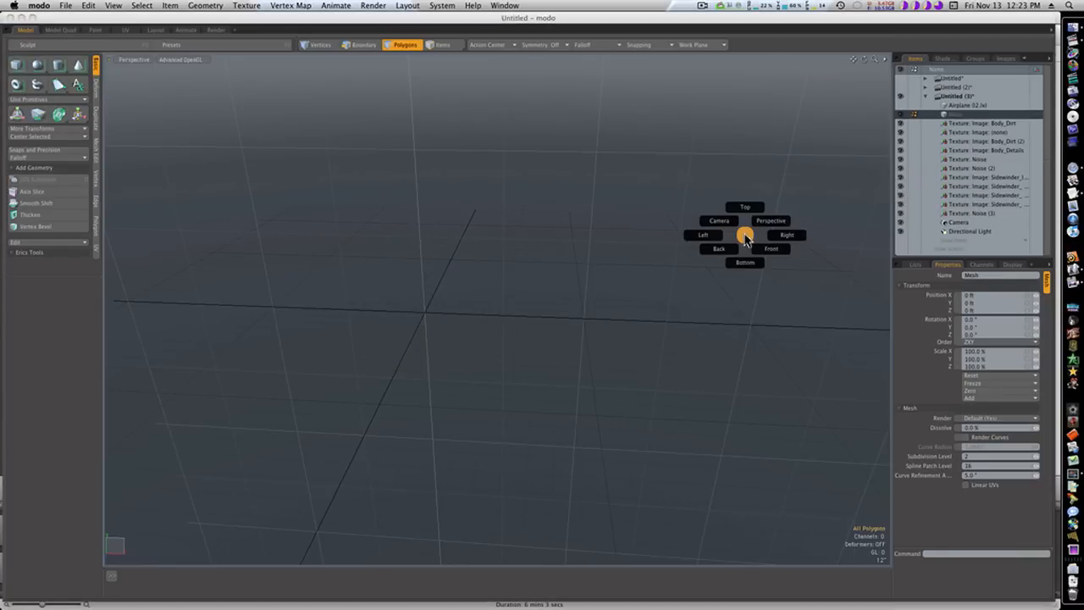
# In Top view, use the Pen tool with Type Vertices to place four formation points
pyautogui.click(718, 248)
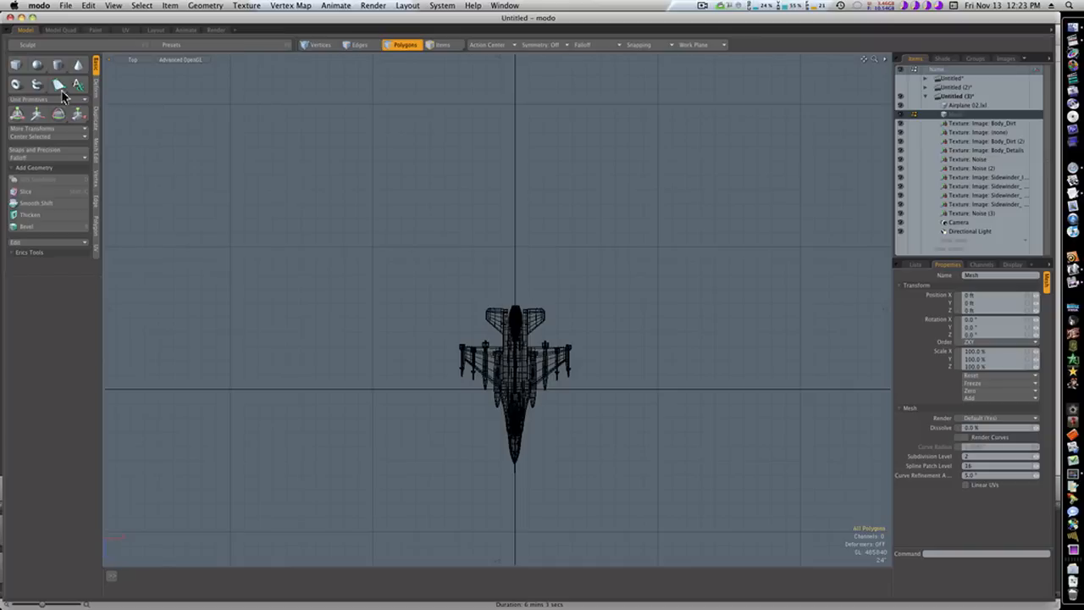
pyautogui.click(58, 83)
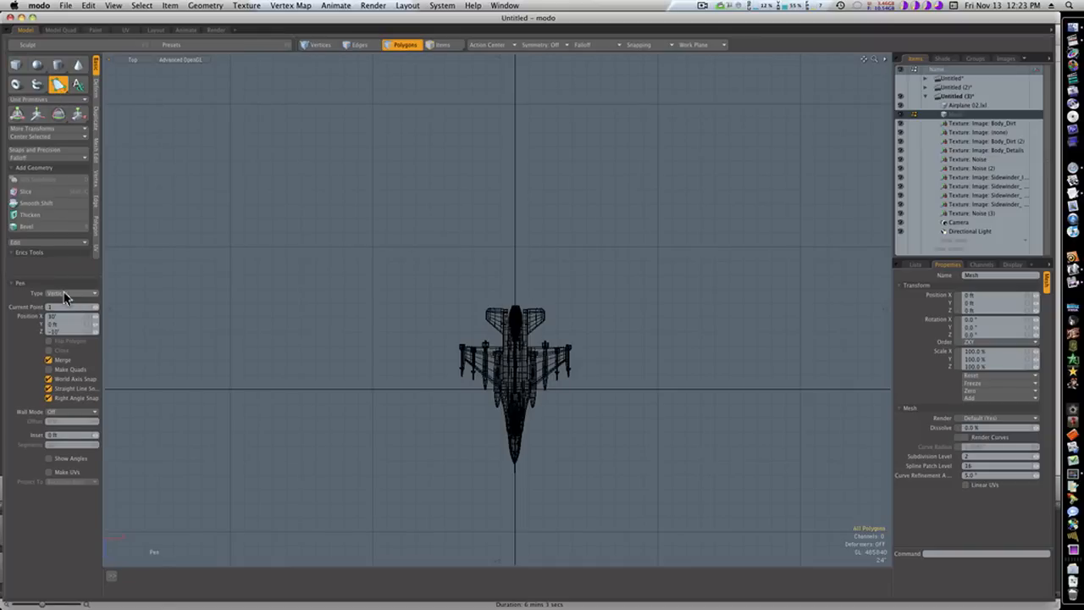
pyautogui.click(72, 293)
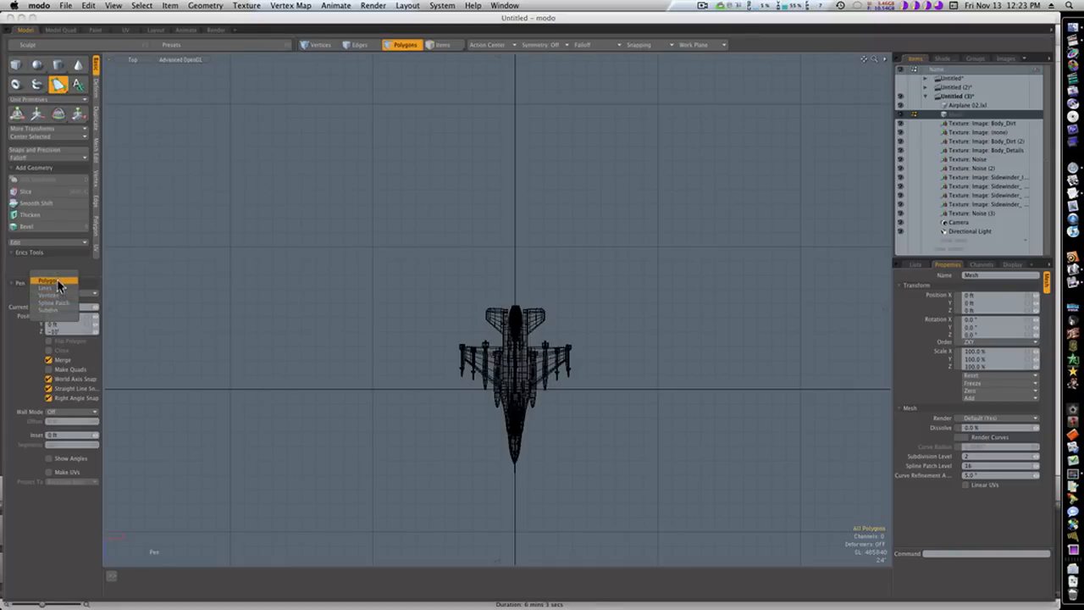
pyautogui.moveTo(53, 302)
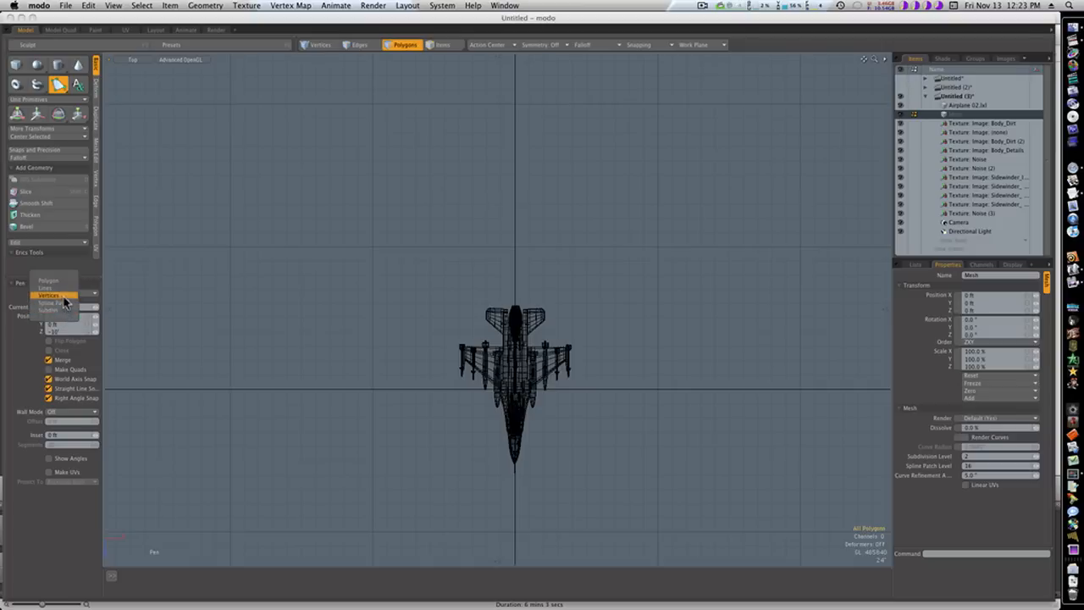
pyautogui.click(52, 294)
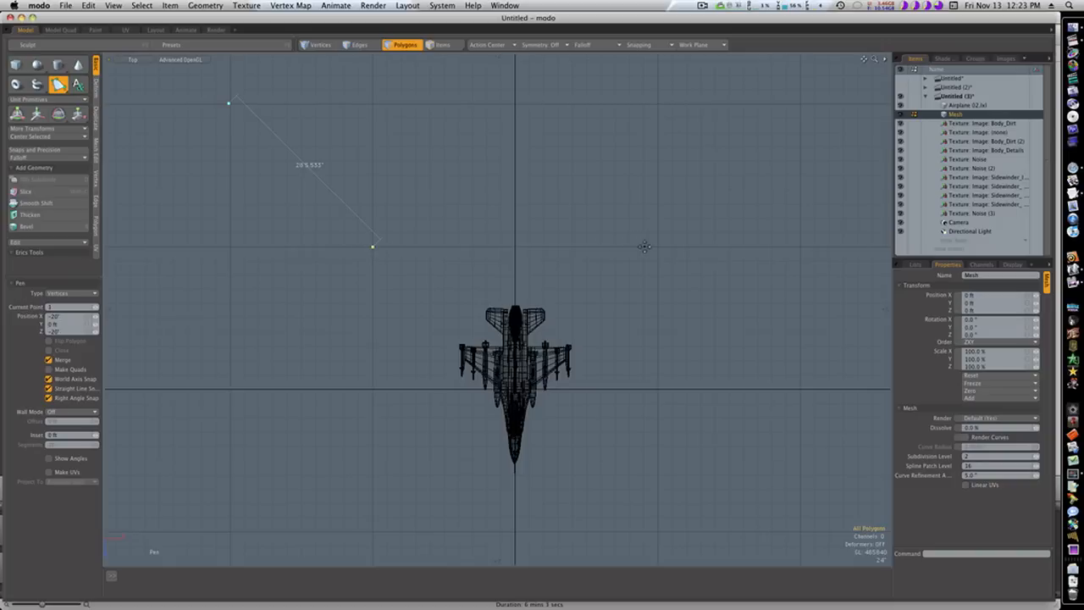
pyautogui.click(657, 245)
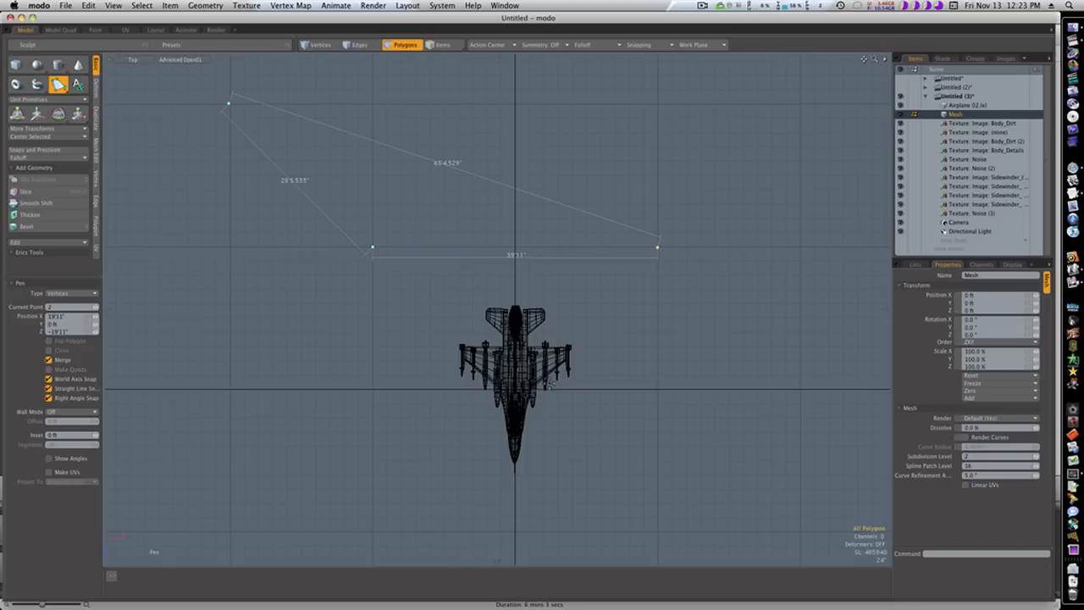
pyautogui.moveTo(800, 102)
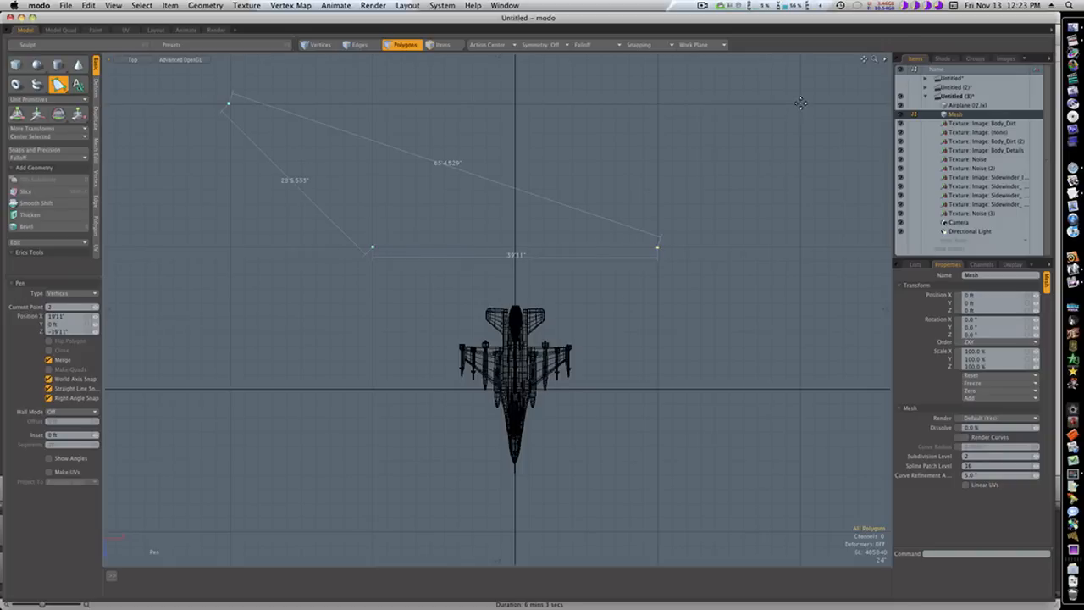
pyautogui.click(800, 102)
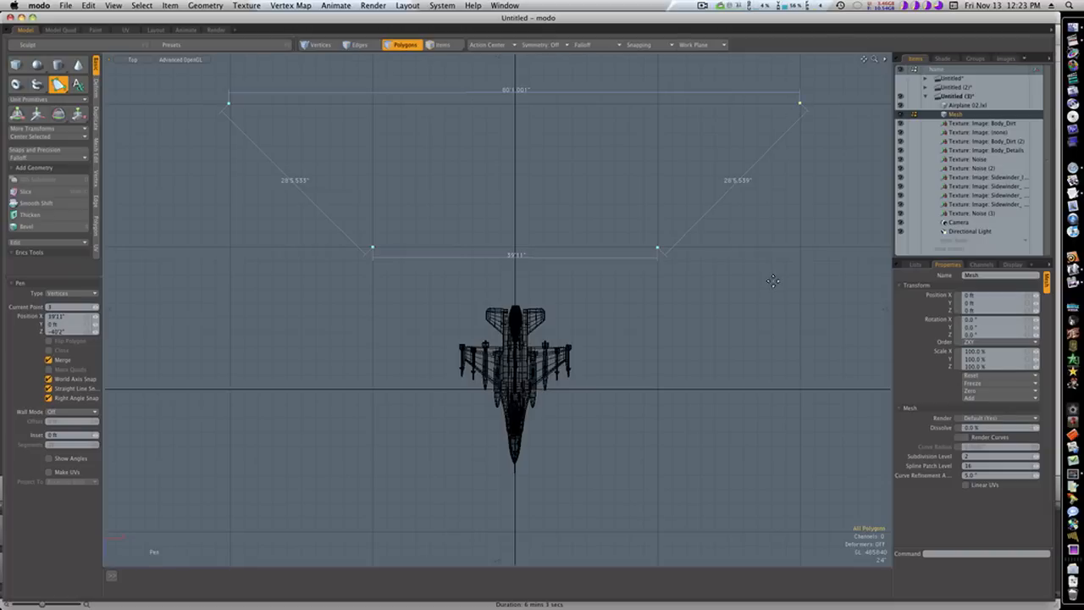
pyautogui.click(319, 45)
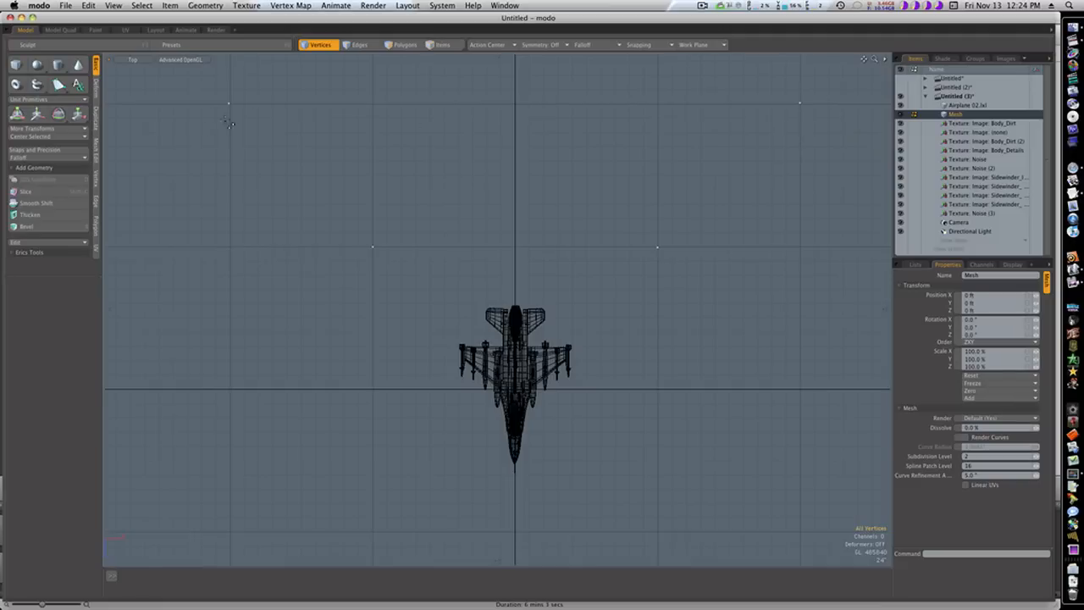
pyautogui.moveTo(658, 264)
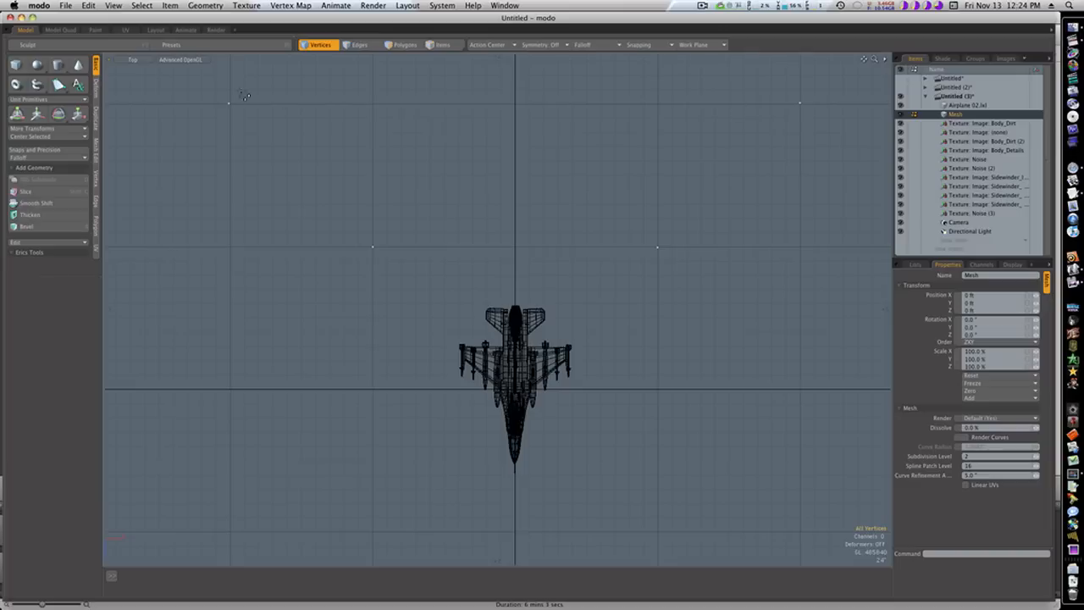
pyautogui.moveTo(293, 150)
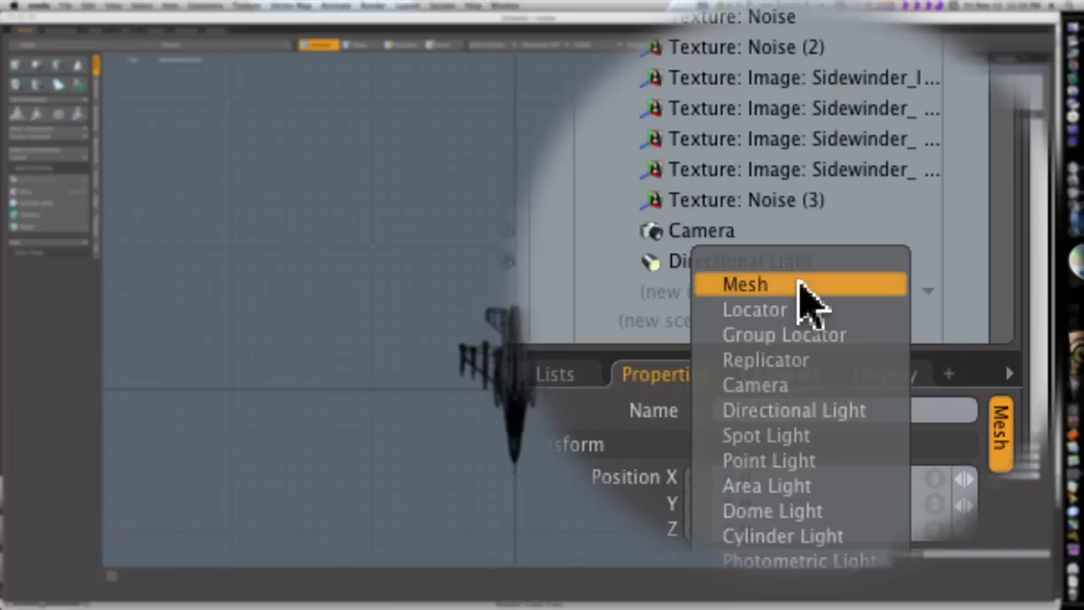
# Add a Replicator with Prototype Airplane 02.lxl and Point Source set to the mesh
pyautogui.click(766, 359)
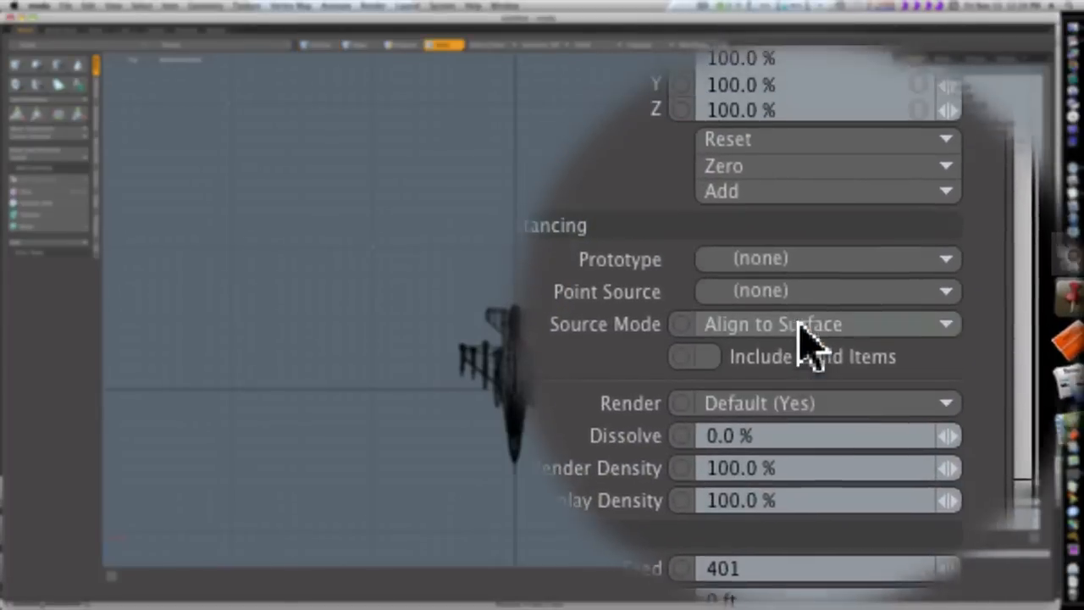
pyautogui.click(825, 259)
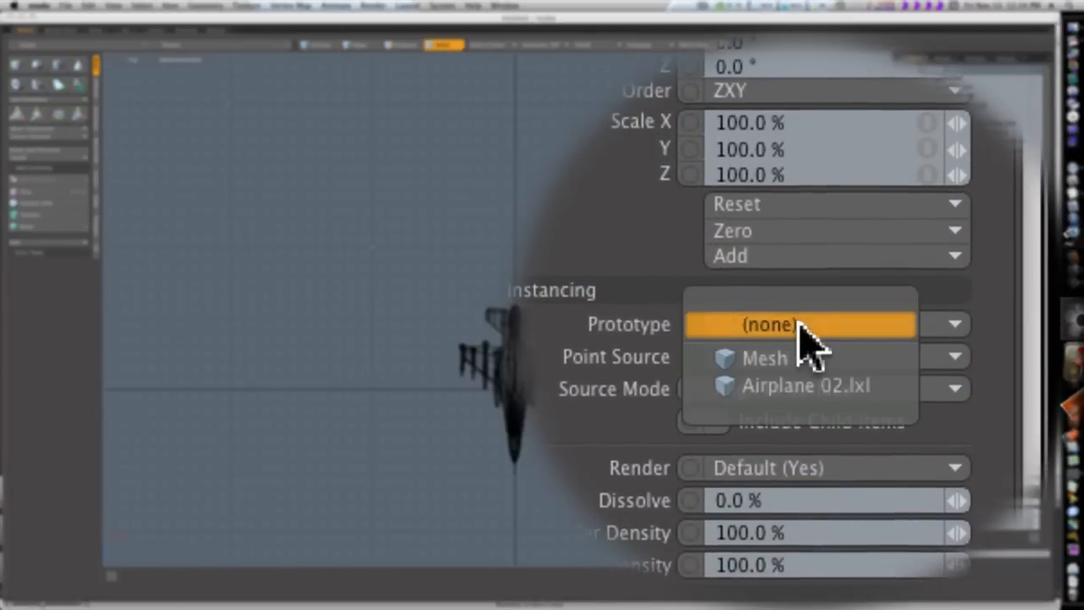
pyautogui.click(800, 385)
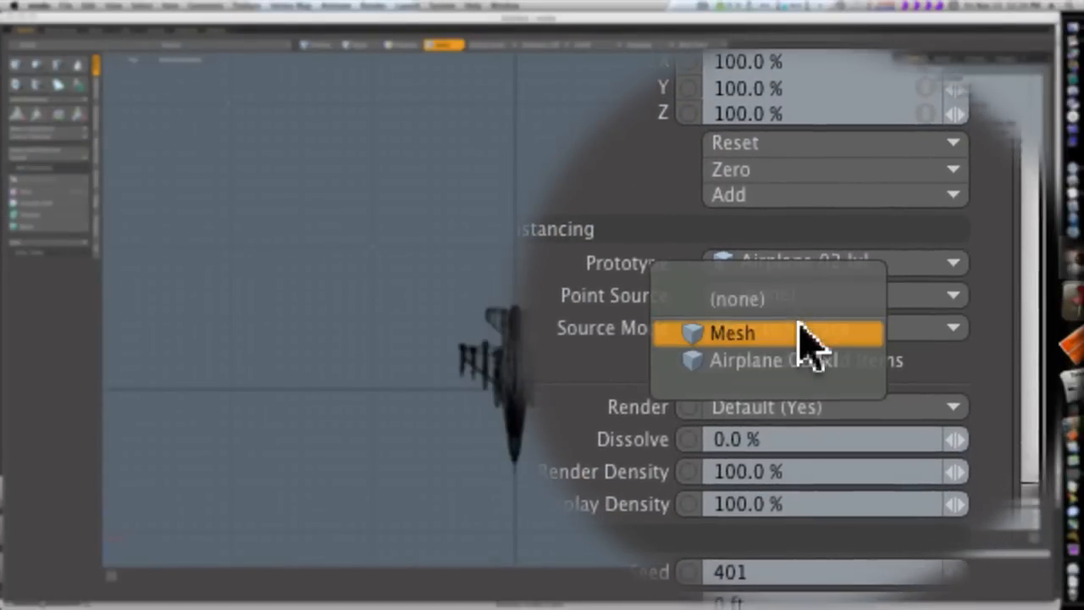
pyautogui.click(732, 332)
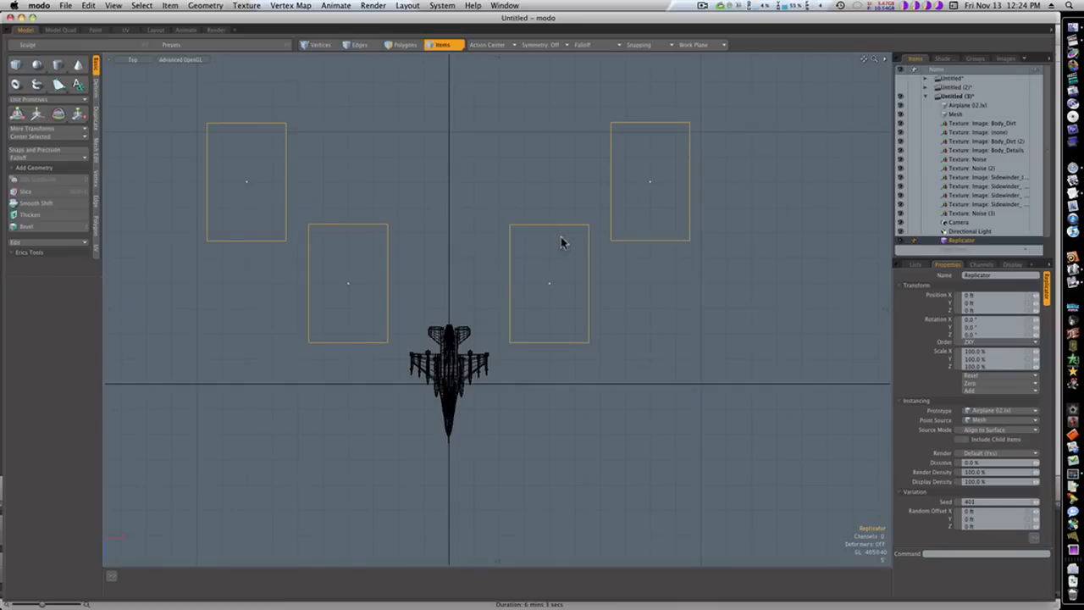
pyautogui.moveTo(313, 33)
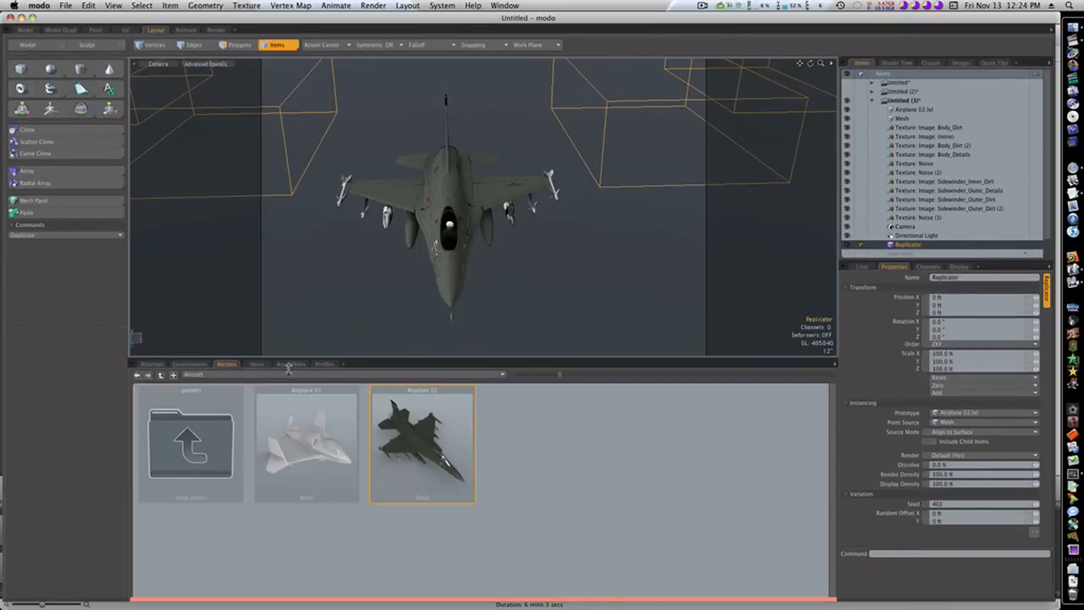
# Switch the preset browser to environment presets to find a sky backdrop
pyautogui.click(189, 363)
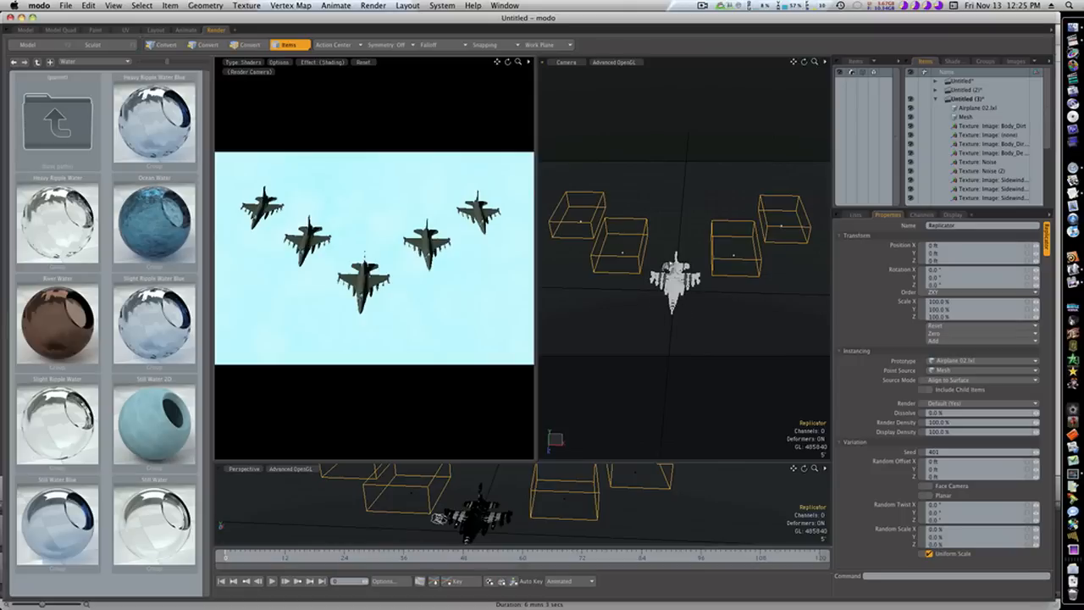
pyautogui.moveTo(707, 250)
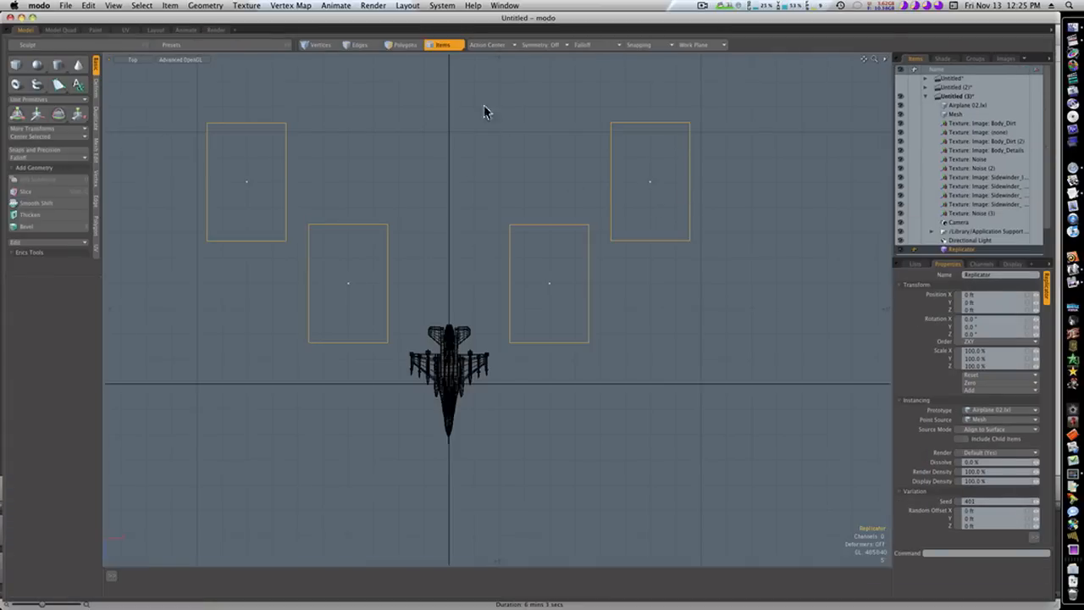
# In Vertices mode, move the points to the top centre and either side of the jet, then preview the render
pyautogui.click(320, 45)
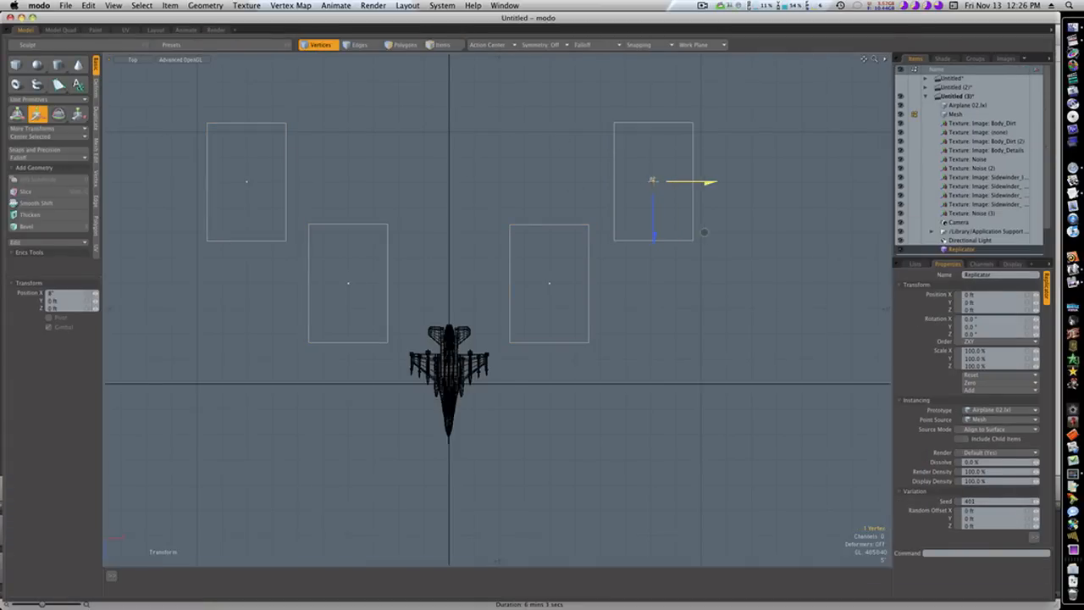
pyautogui.moveTo(690, 181); pyautogui.dragTo(767, 181)
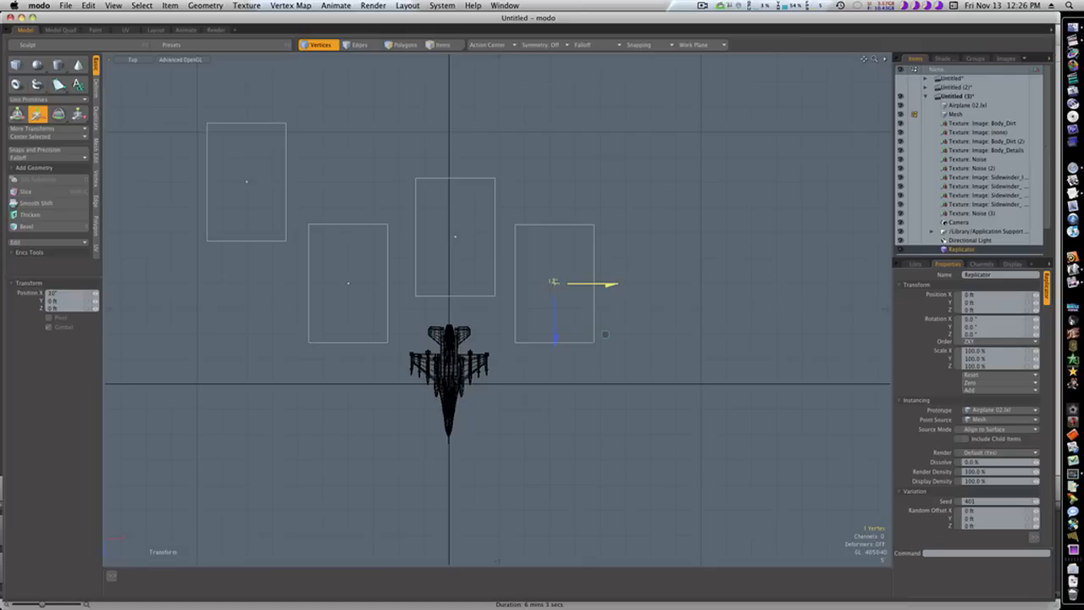
pyautogui.moveTo(554, 283); pyautogui.dragTo(565, 387)
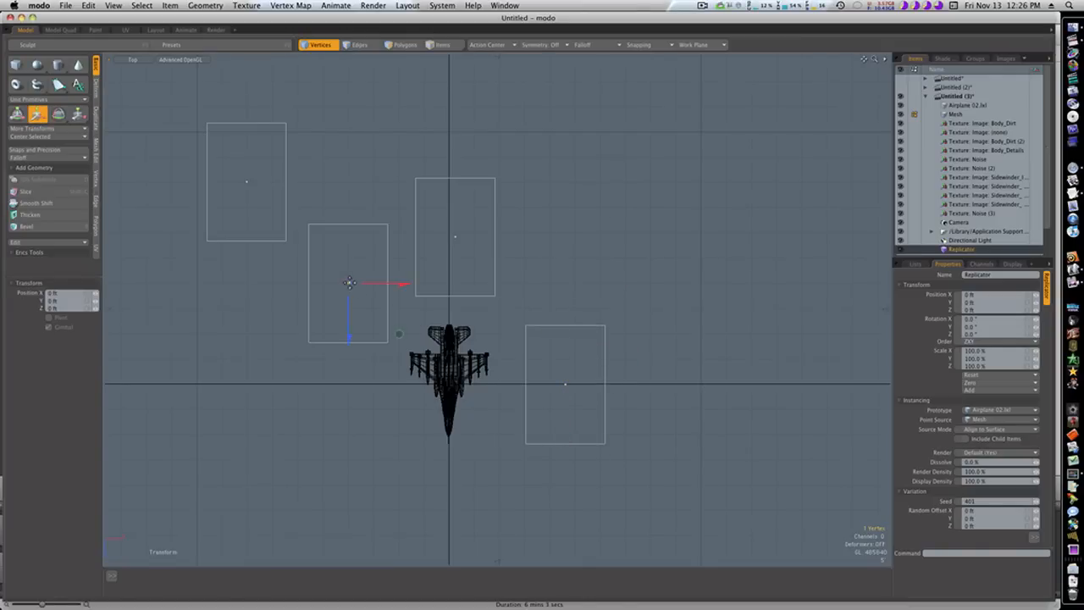
pyautogui.moveTo(347, 284); pyautogui.dragTo(347, 369)
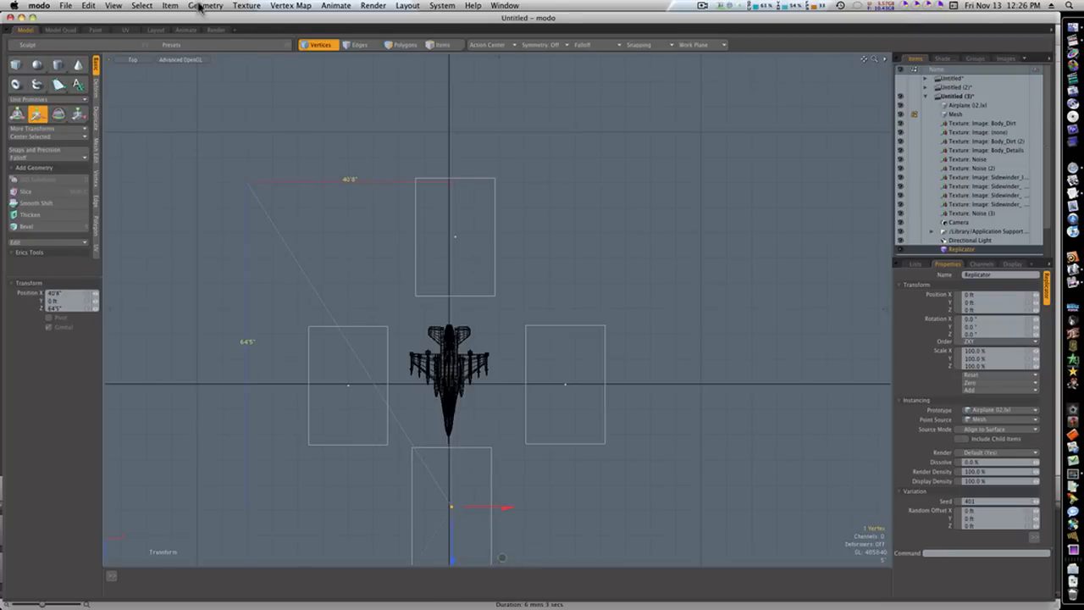
pyautogui.click(215, 30)
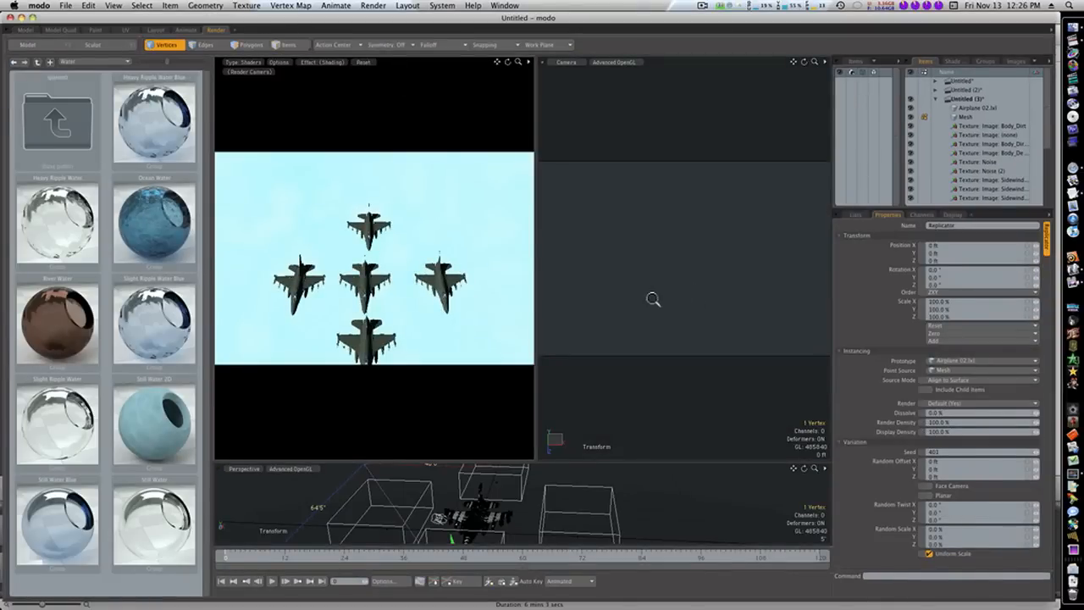
# Leave the formation preview and start a new empty scene with File > New
pyautogui.click(61, 30)
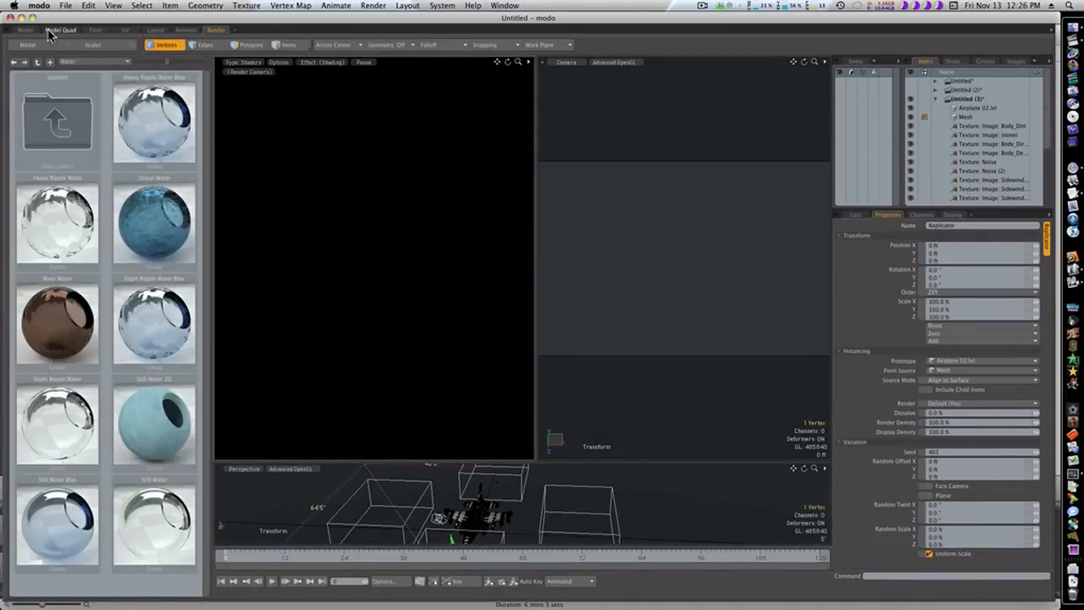
pyautogui.click(88, 6)
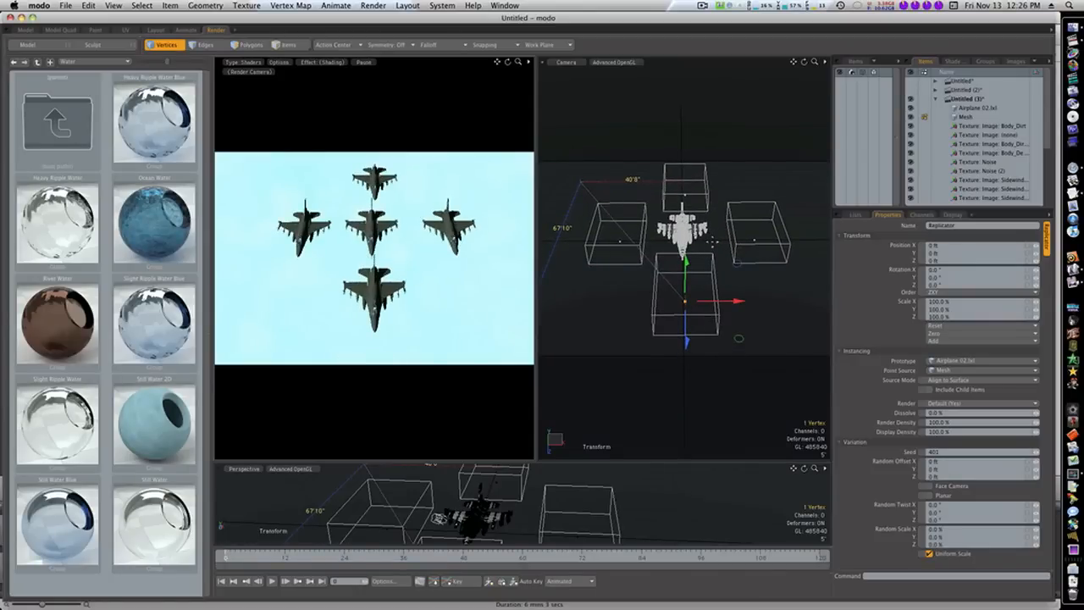
pyautogui.moveTo(508, 79)
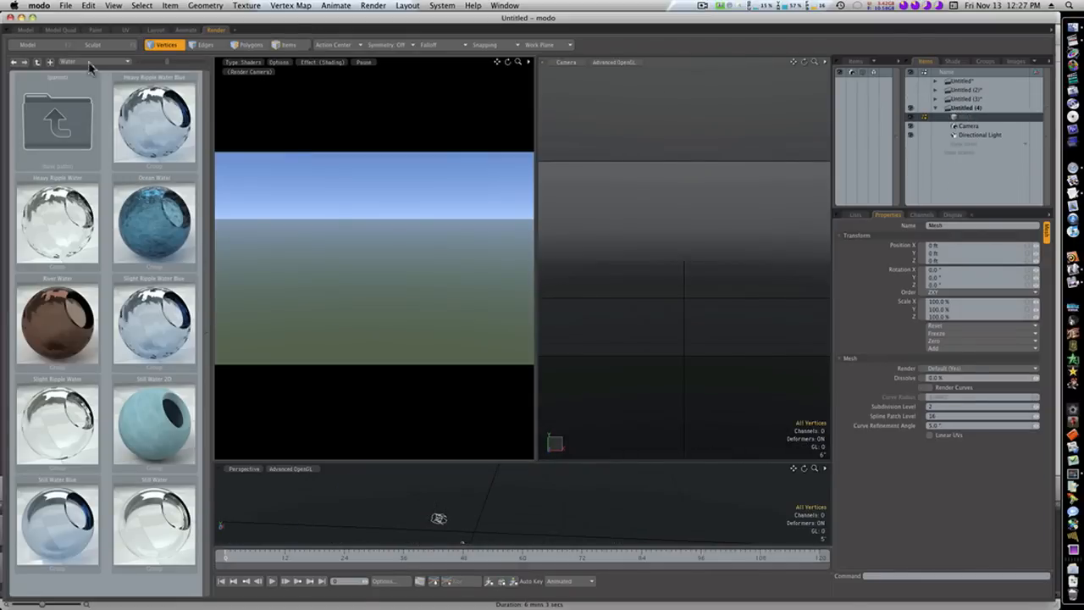
# Return to Model in perspective and browse mesh presets to Splash Kit's Points For Replicator
pyautogui.click(25, 30)
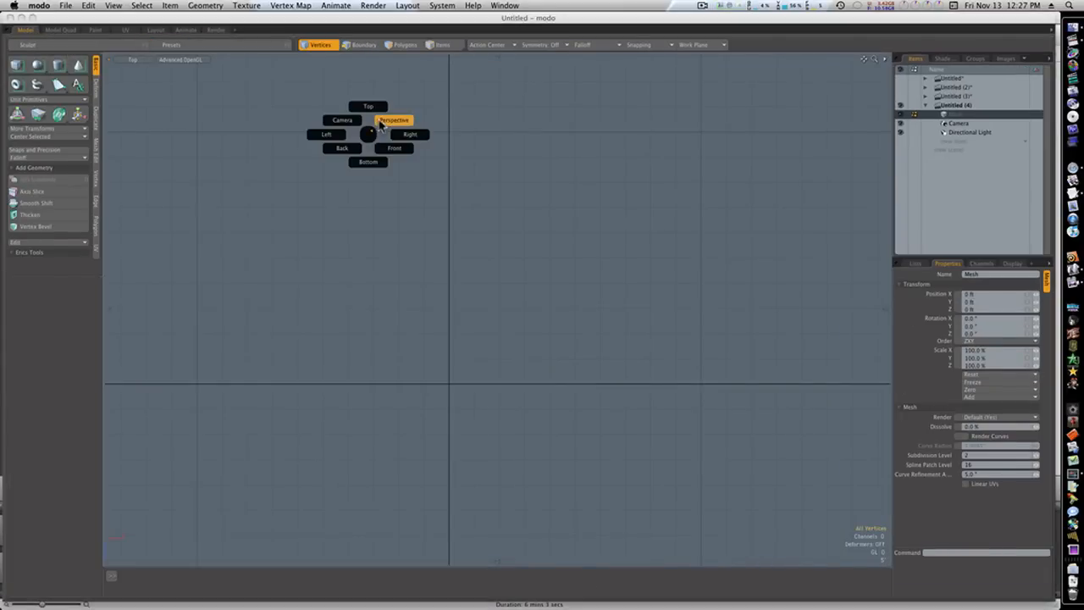
pyautogui.click(393, 119)
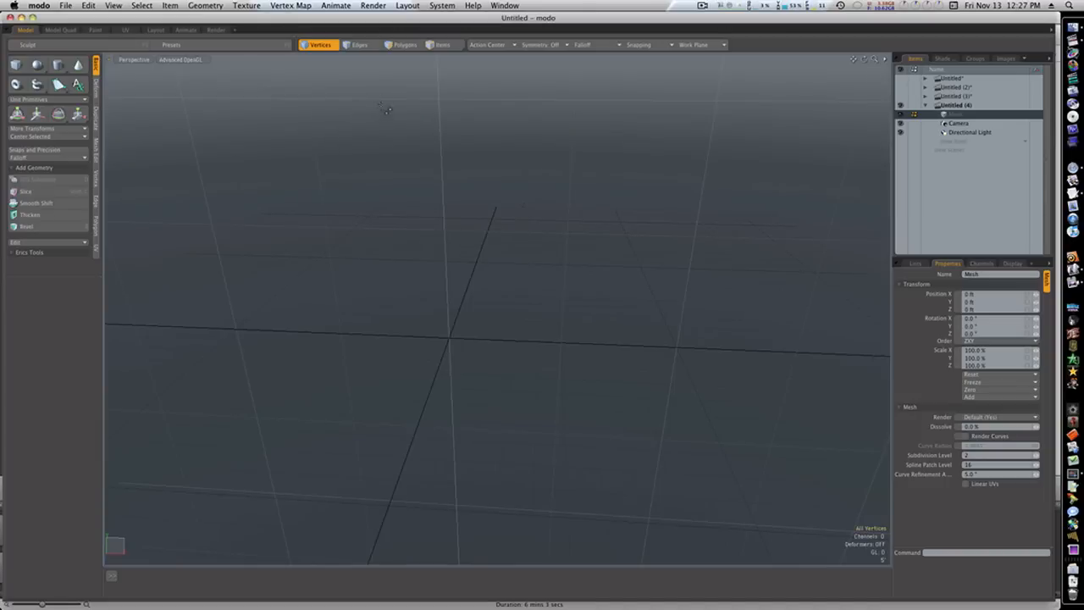
pyautogui.moveTo(144, 75)
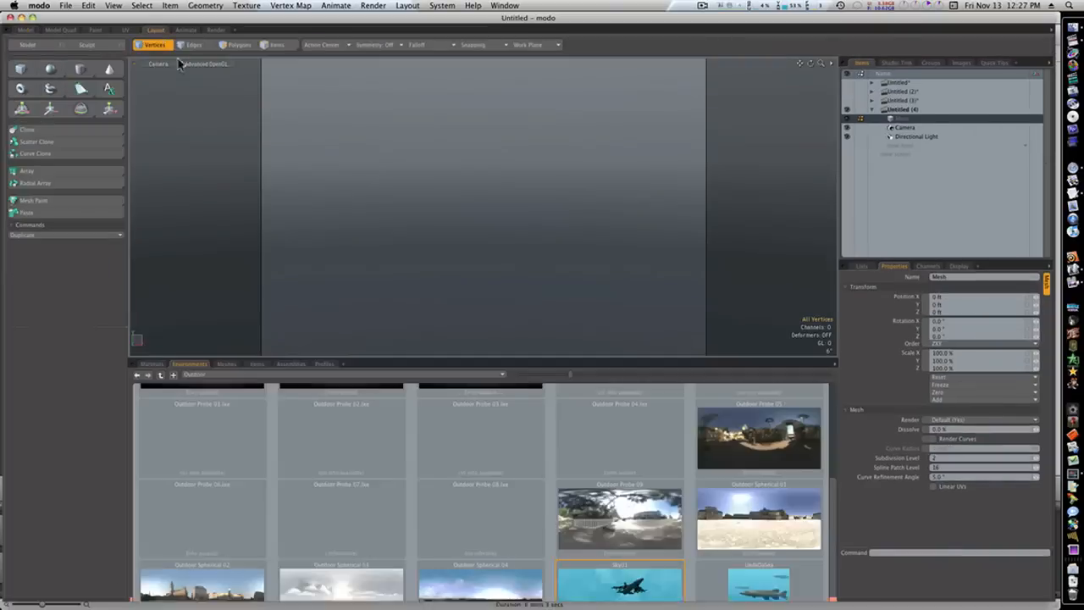
pyautogui.click(226, 363)
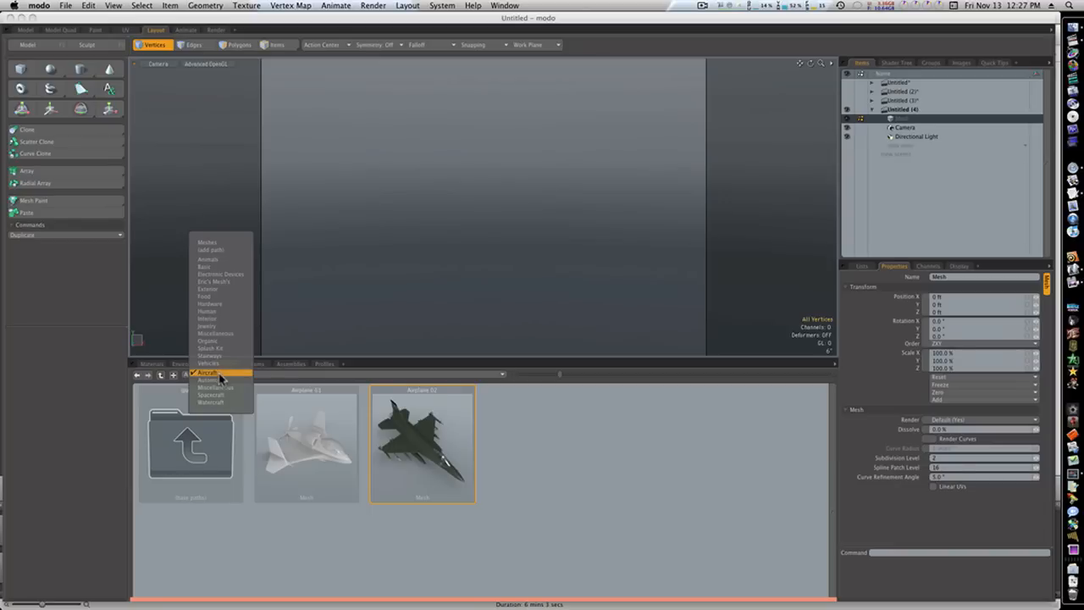
pyautogui.click(207, 373)
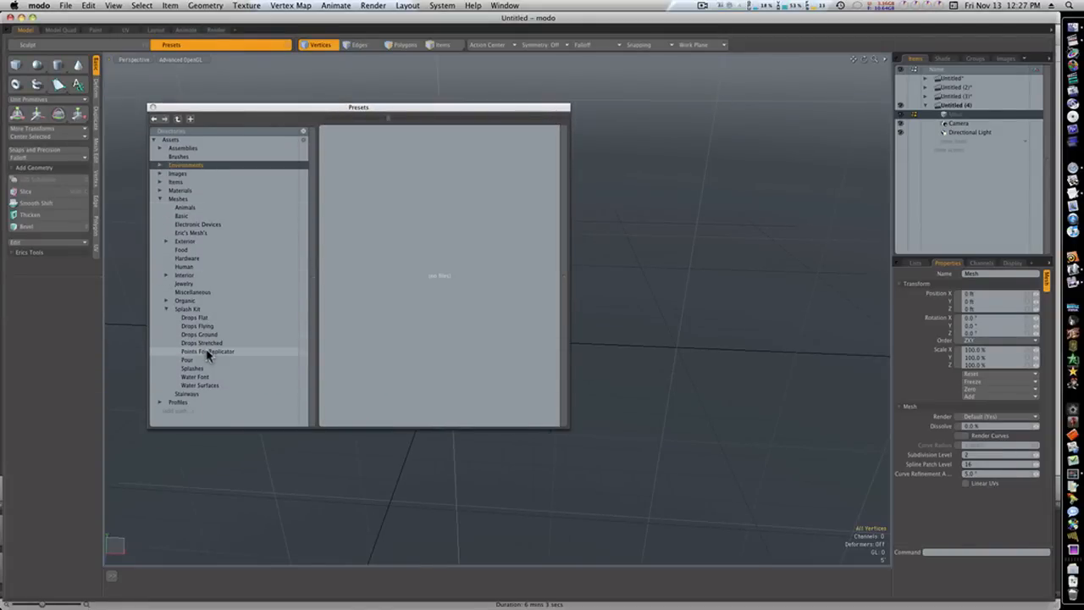
pyautogui.click(207, 350)
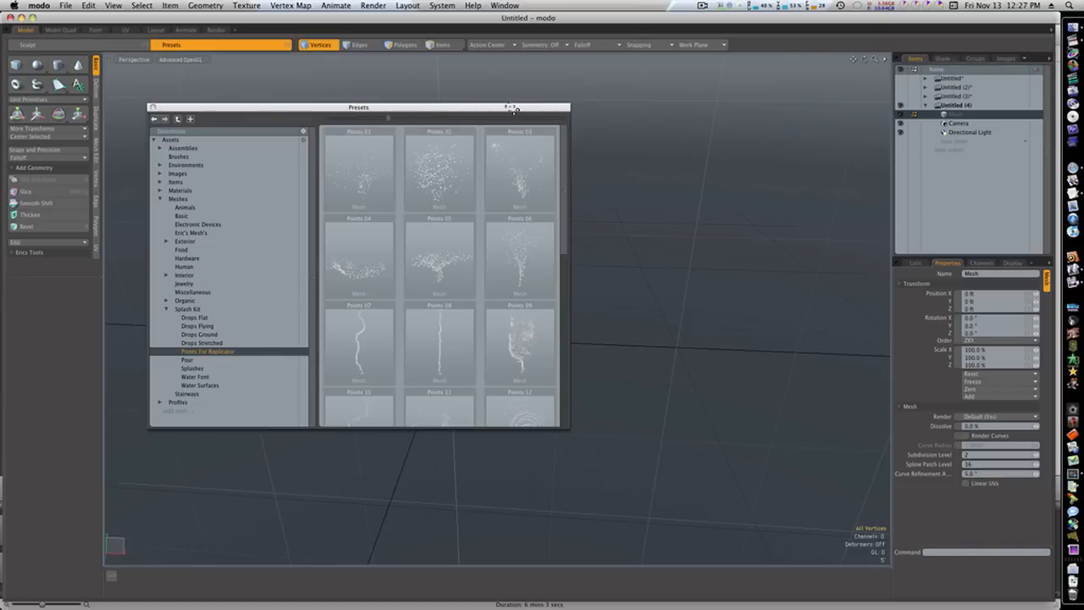
pyautogui.scroll(-3)
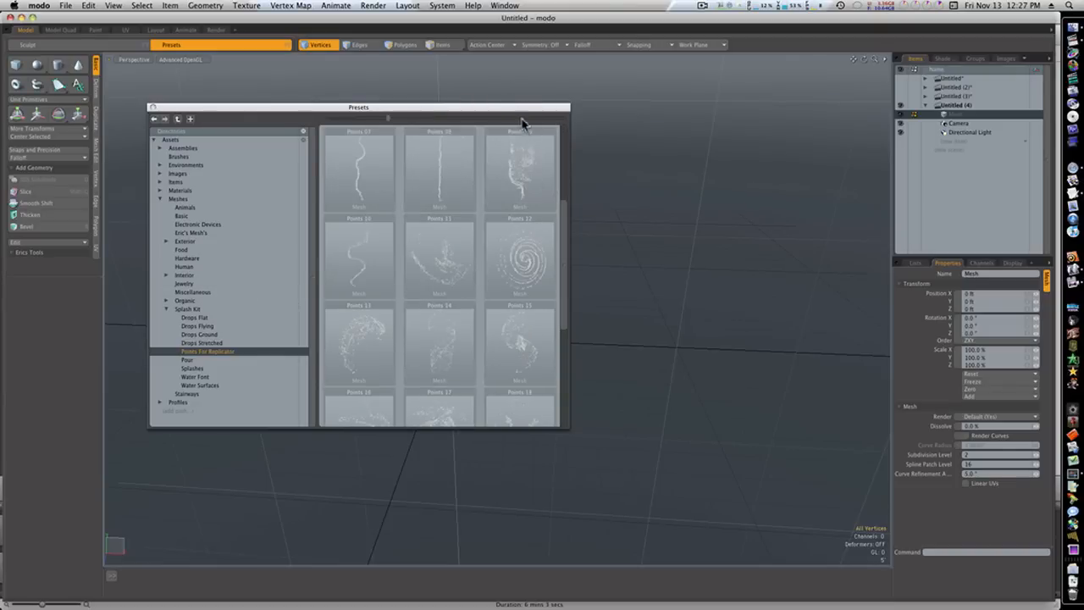
pyautogui.scroll(-3)
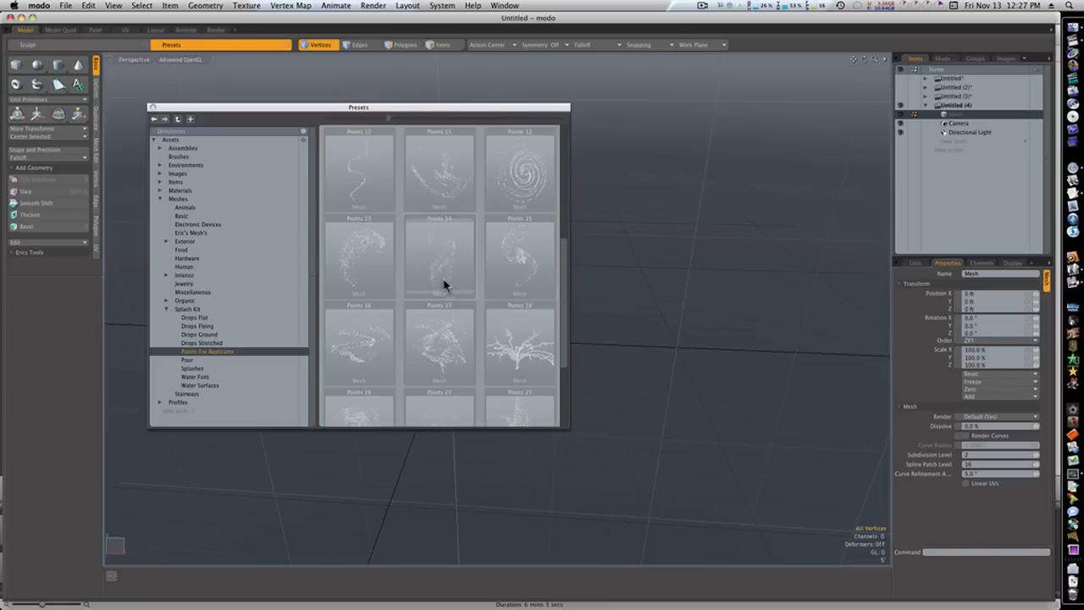
pyautogui.moveTo(447, 254)
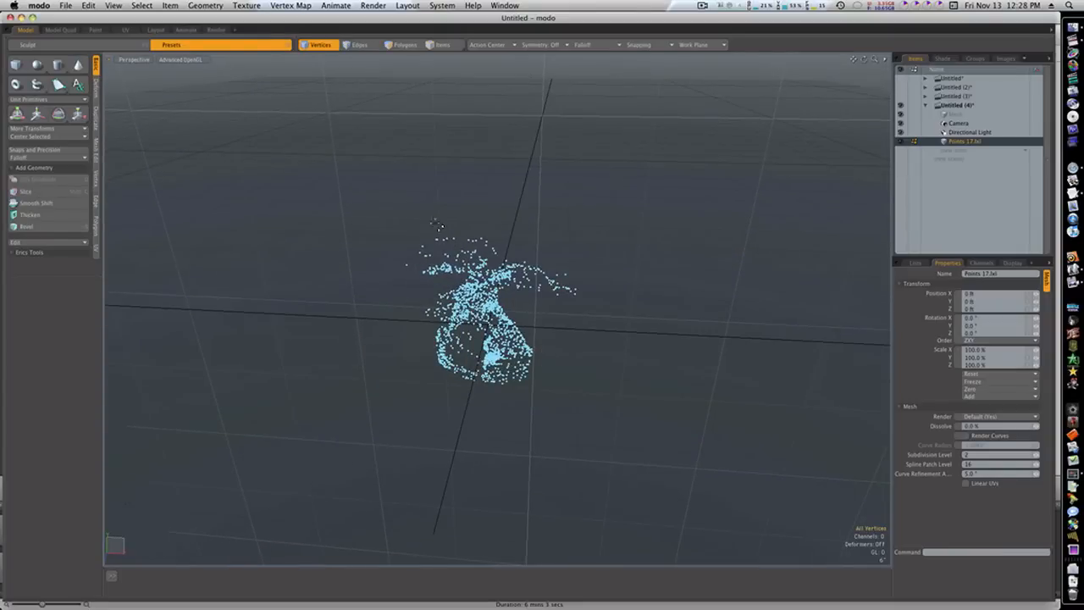
pyautogui.moveTo(196, 97)
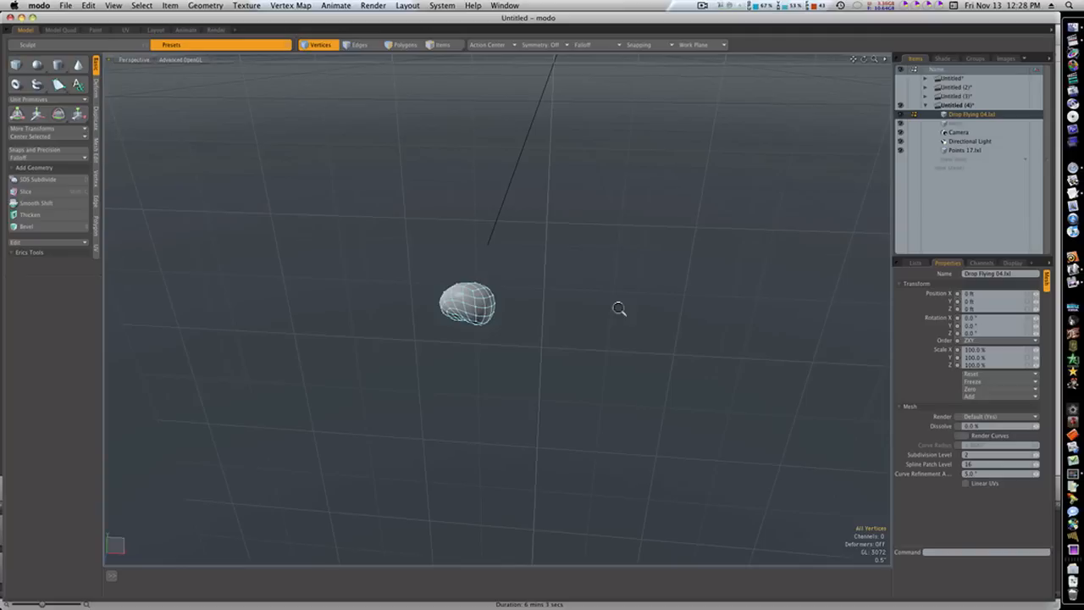
# Select the Points 17 point cloud in the Item List
pyautogui.click(971, 114)
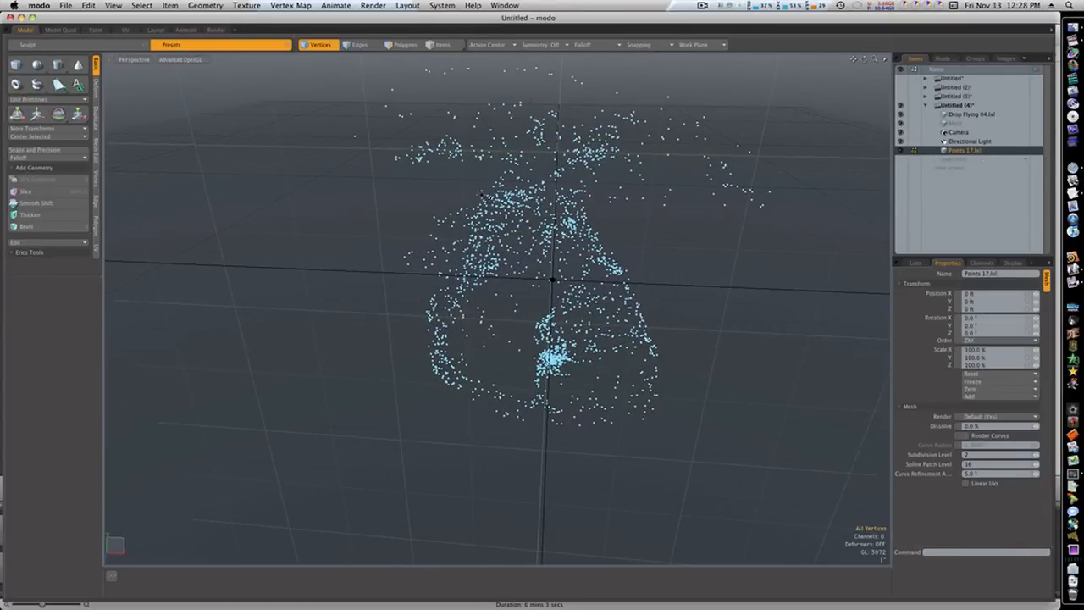
# Add a Replicator with Point Source Points 17 and Prototype Drop Flying 04
pyautogui.click(965, 151)
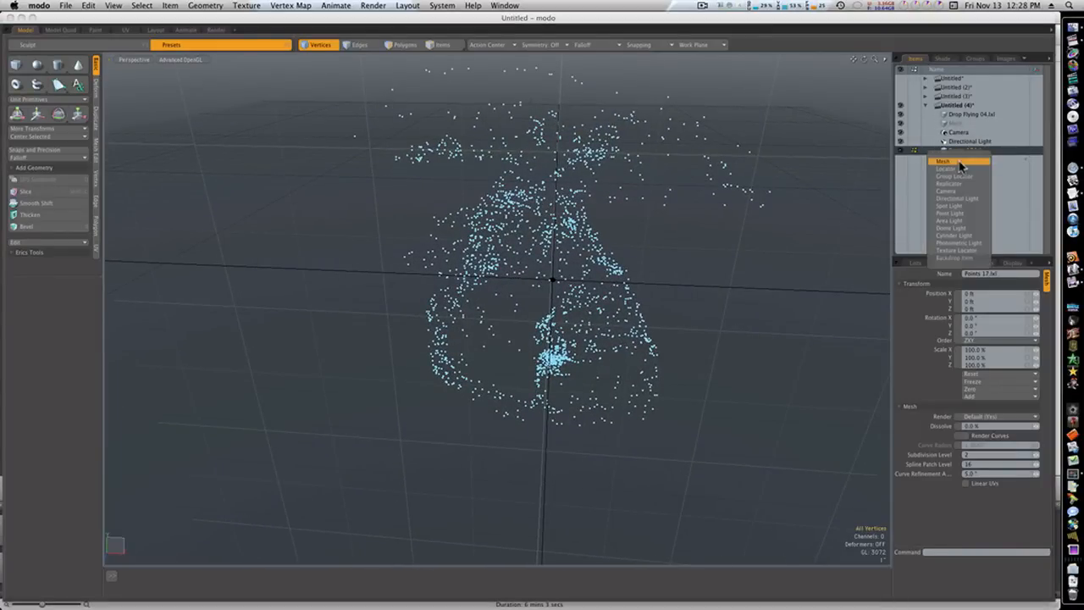
pyautogui.click(950, 183)
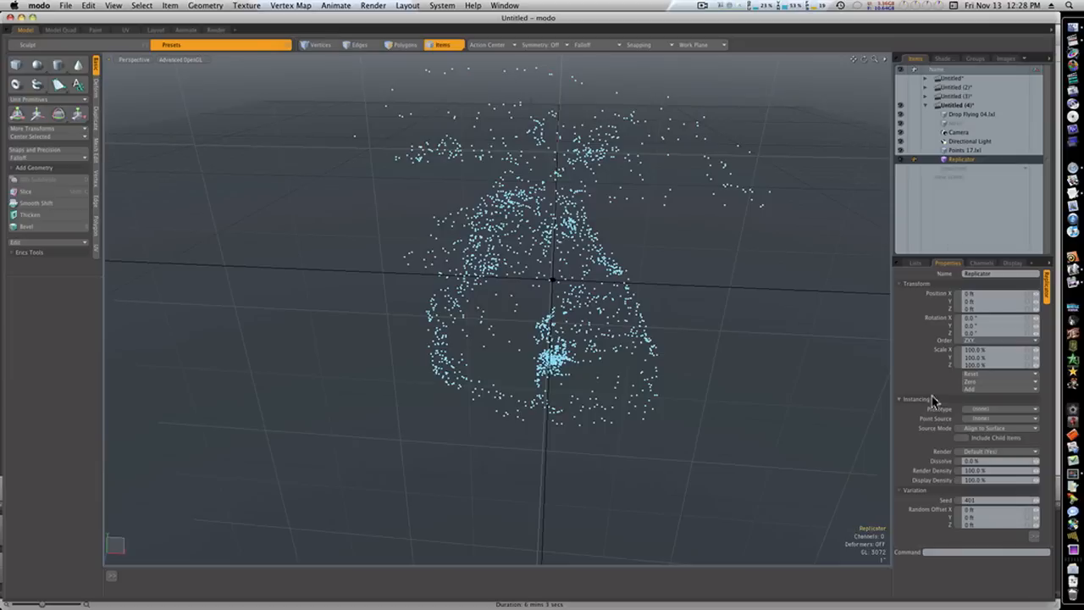
pyautogui.click(999, 409)
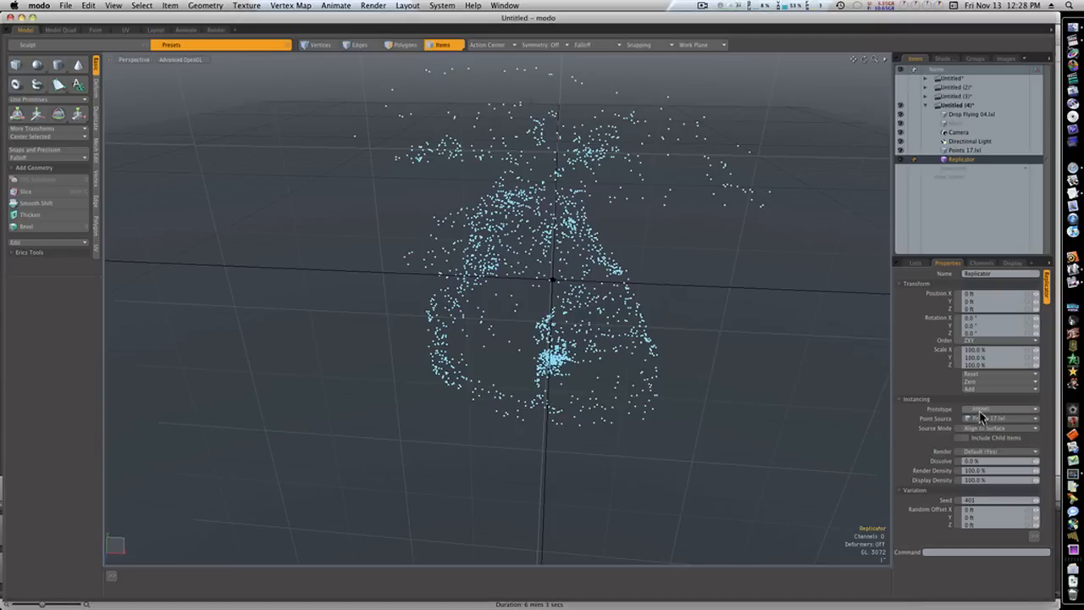
pyautogui.click(1003, 409)
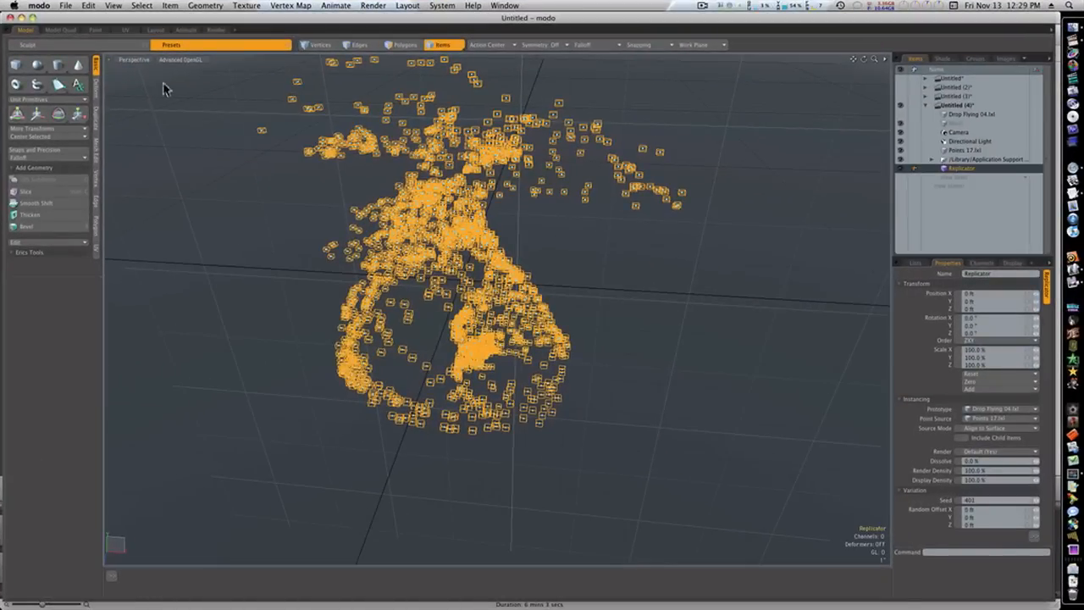
# Apply the Water material preset to the replicated droplets in the Render layout
pyautogui.click(215, 29)
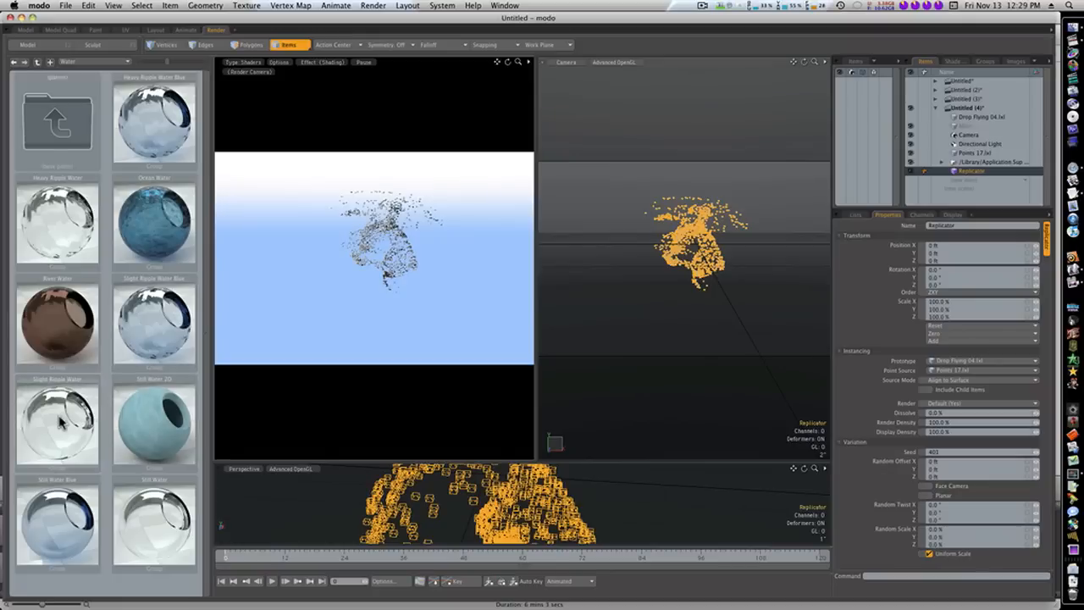
pyautogui.click(57, 423)
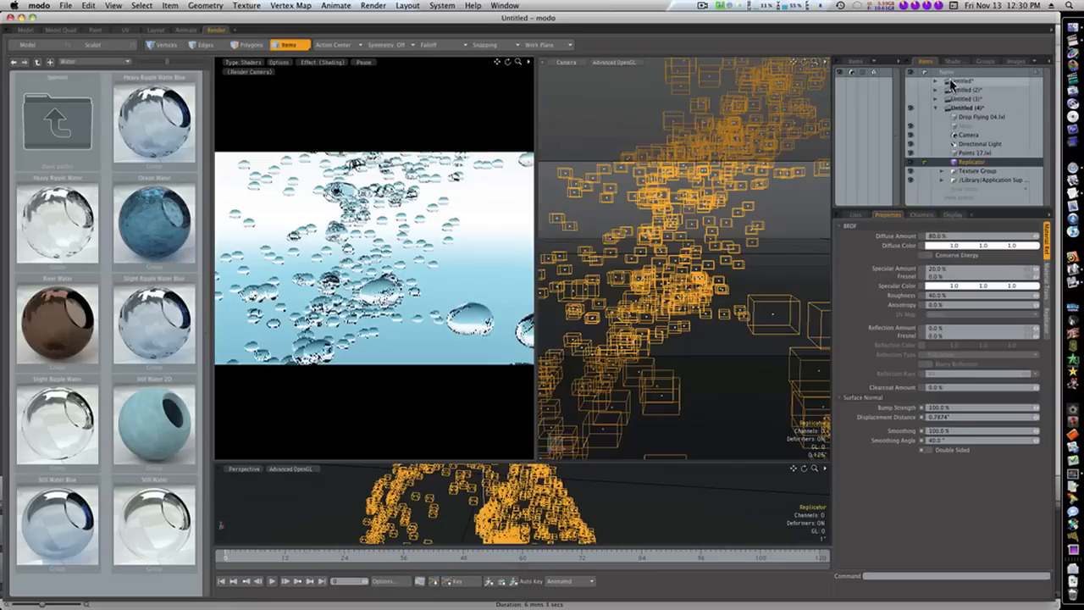
# Uncheck Indirect Illumination Enable on the Shader Tree's Render item
pyautogui.click(952, 61)
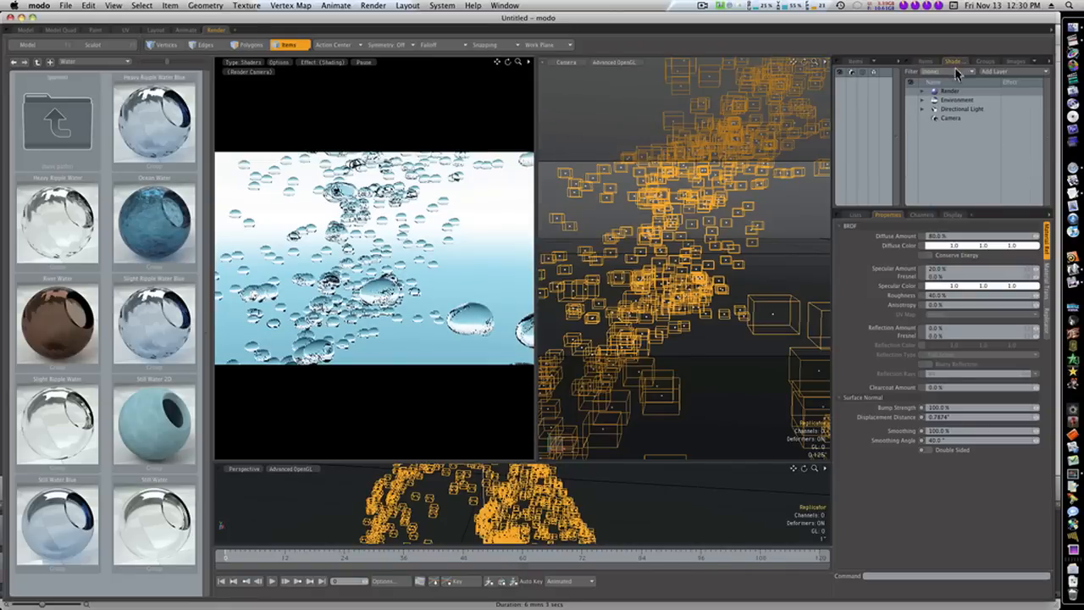
pyautogui.click(948, 90)
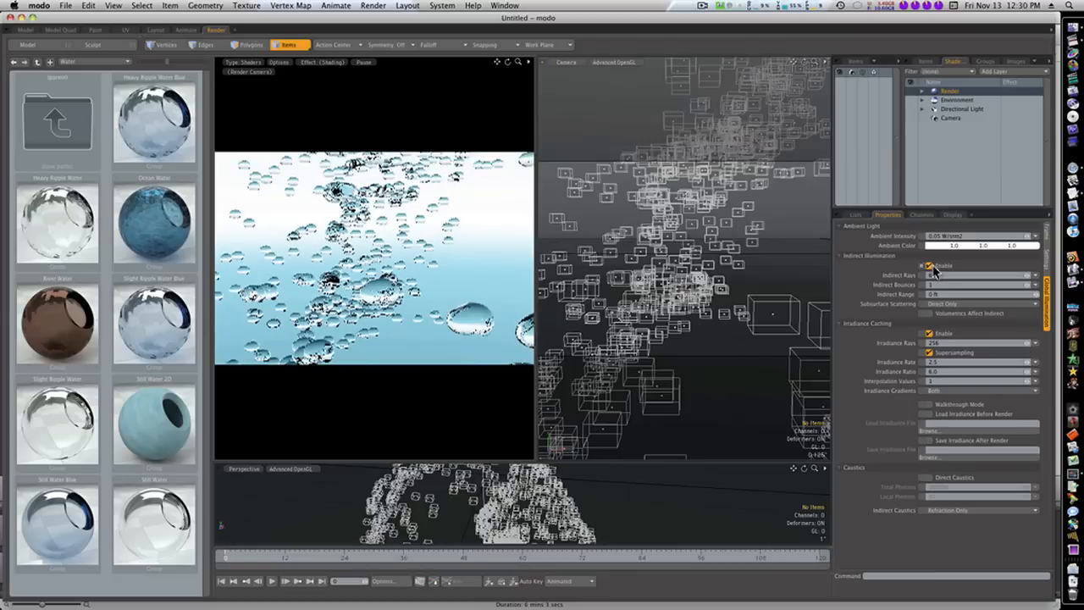
pyautogui.click(929, 265)
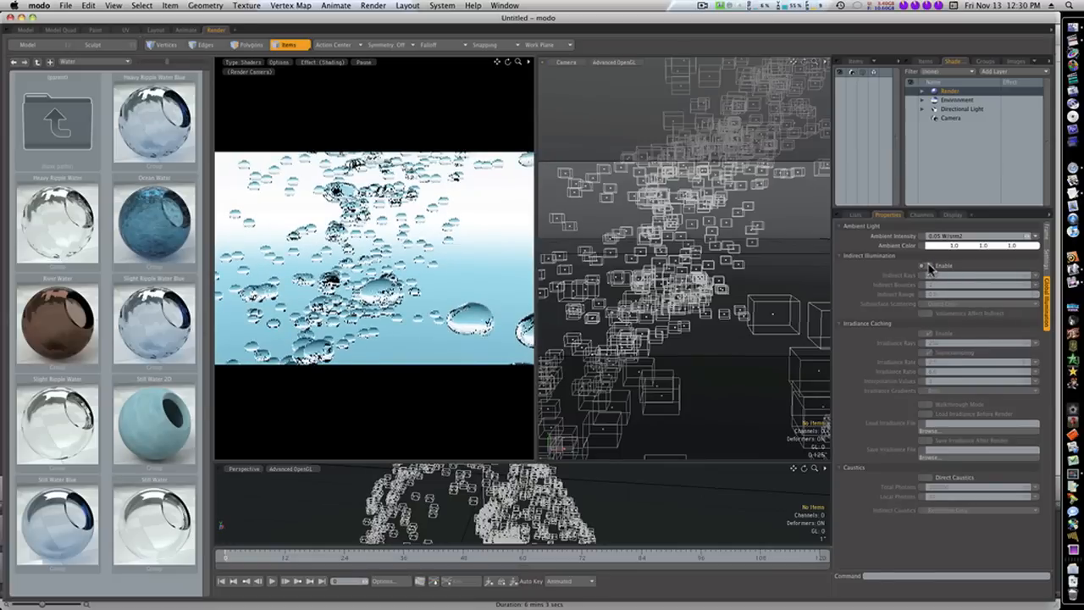
pyautogui.click(372, 5)
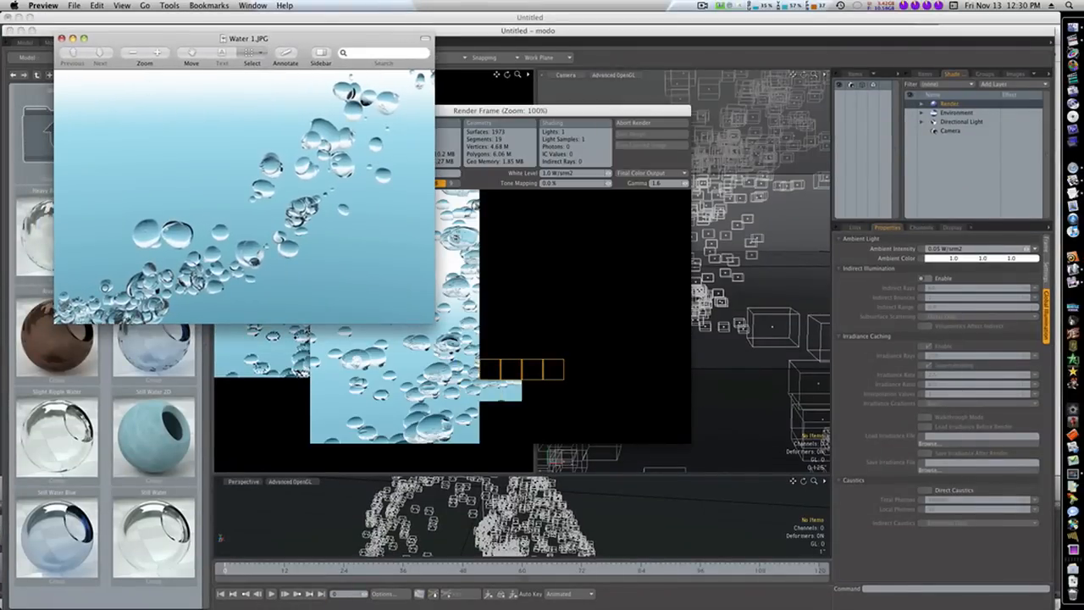
# Open the water 3 reference picture in Preview and reposition its window
pyautogui.click(100, 52)
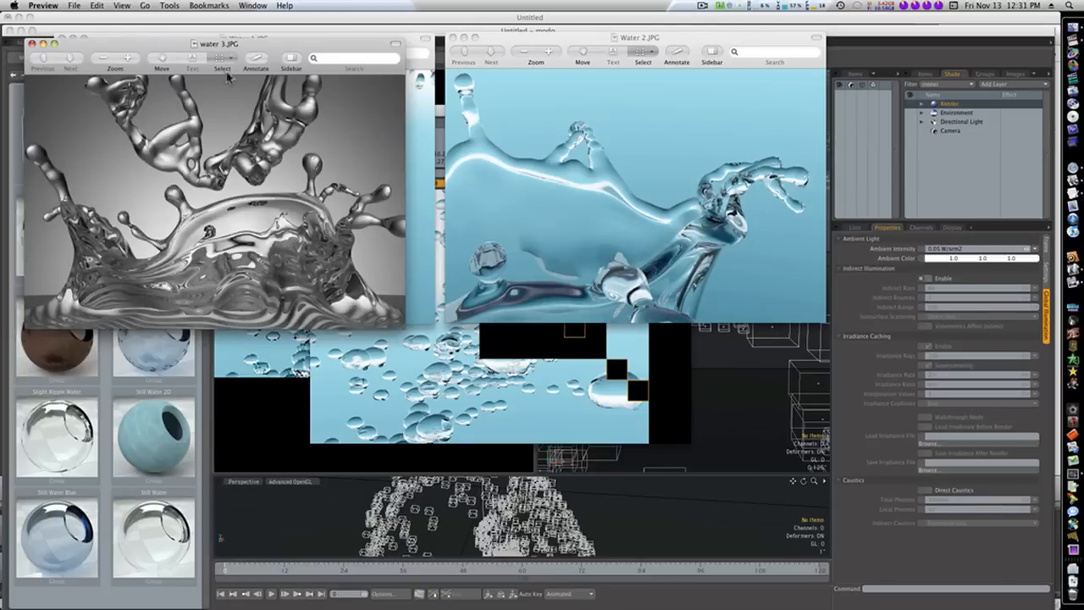
pyautogui.moveTo(216, 43); pyautogui.dragTo(728, 284)
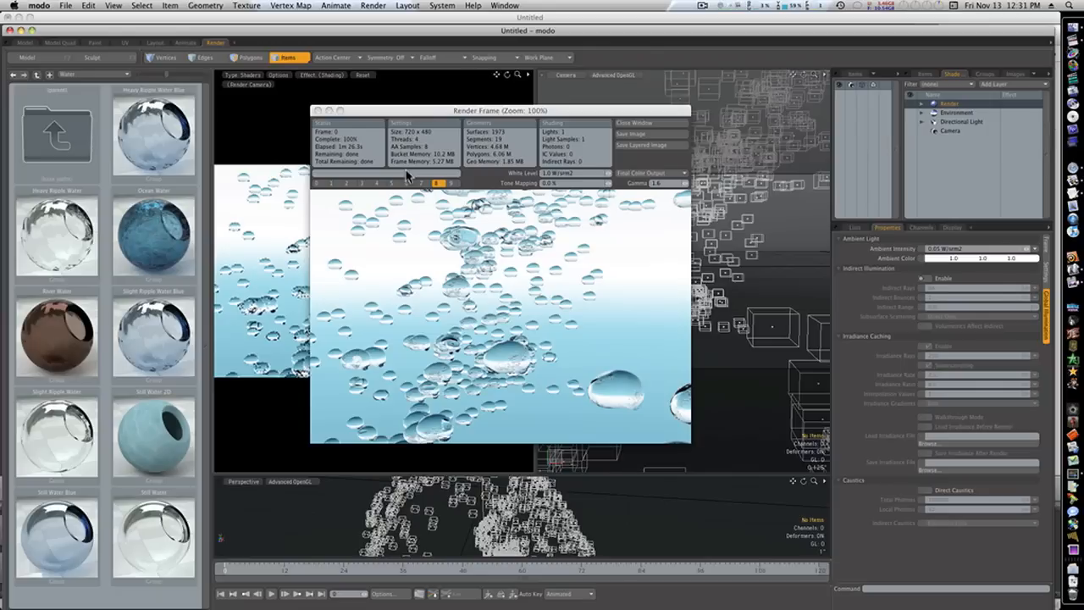
pyautogui.moveTo(426, 188)
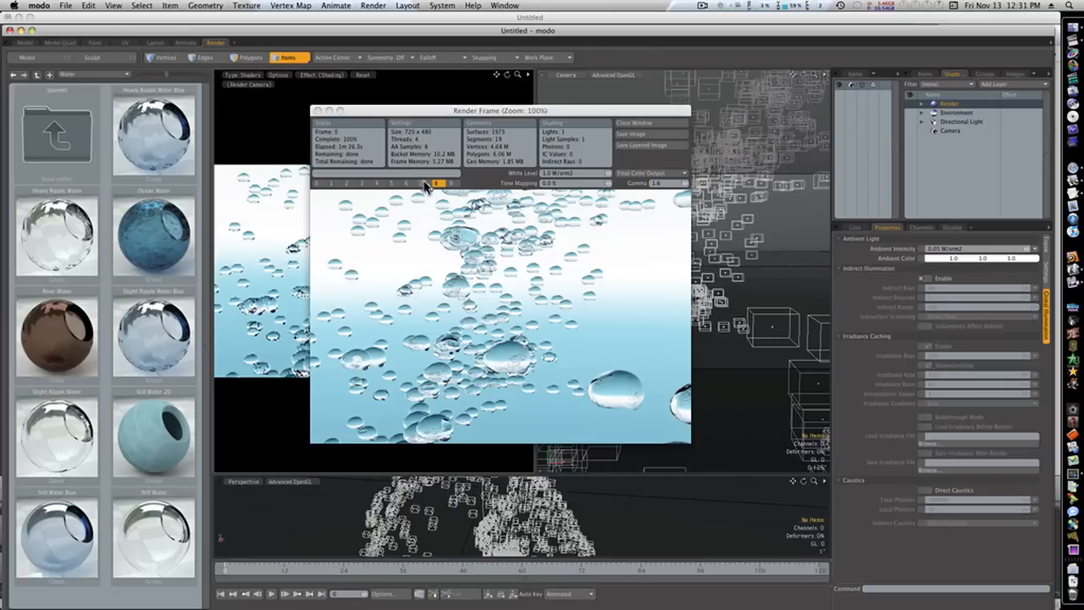
# Browse render history: jet formation, silver and crown splashes, ending on blue water splash
pyautogui.click(421, 183)
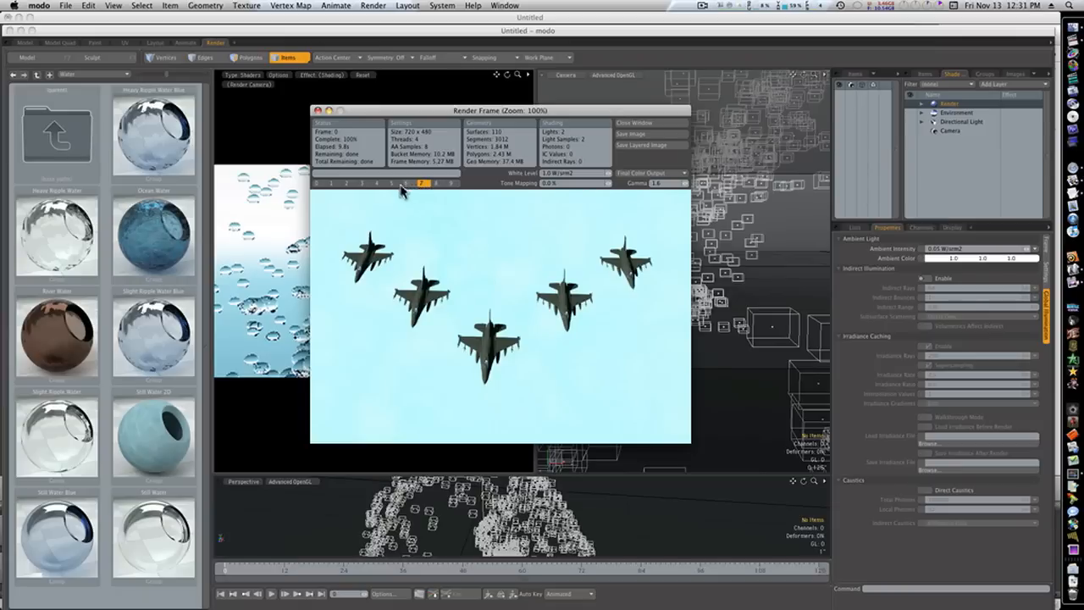
pyautogui.click(390, 183)
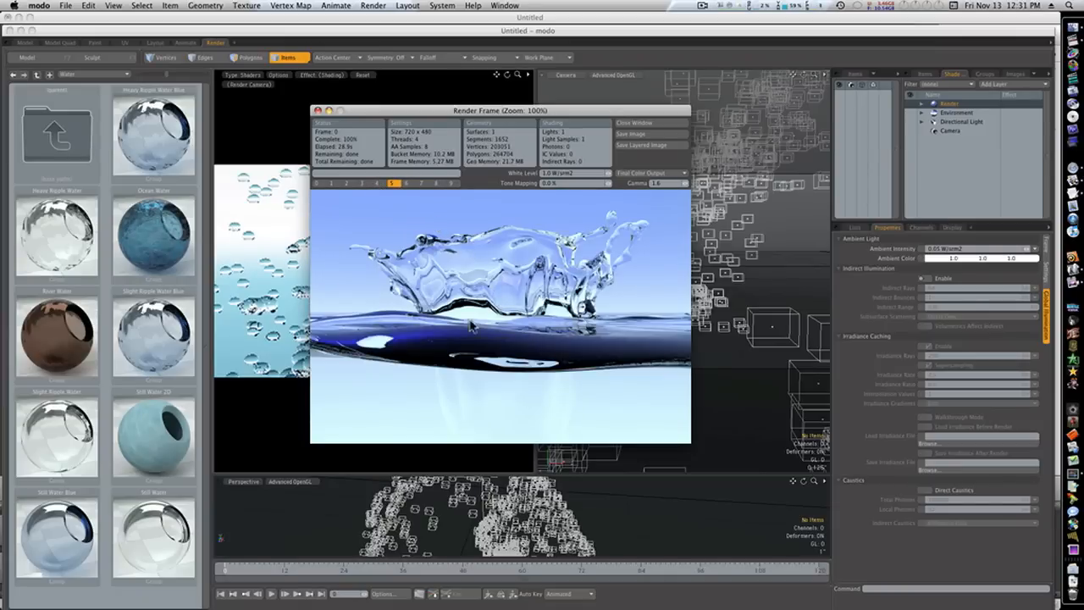
pyautogui.click(380, 184)
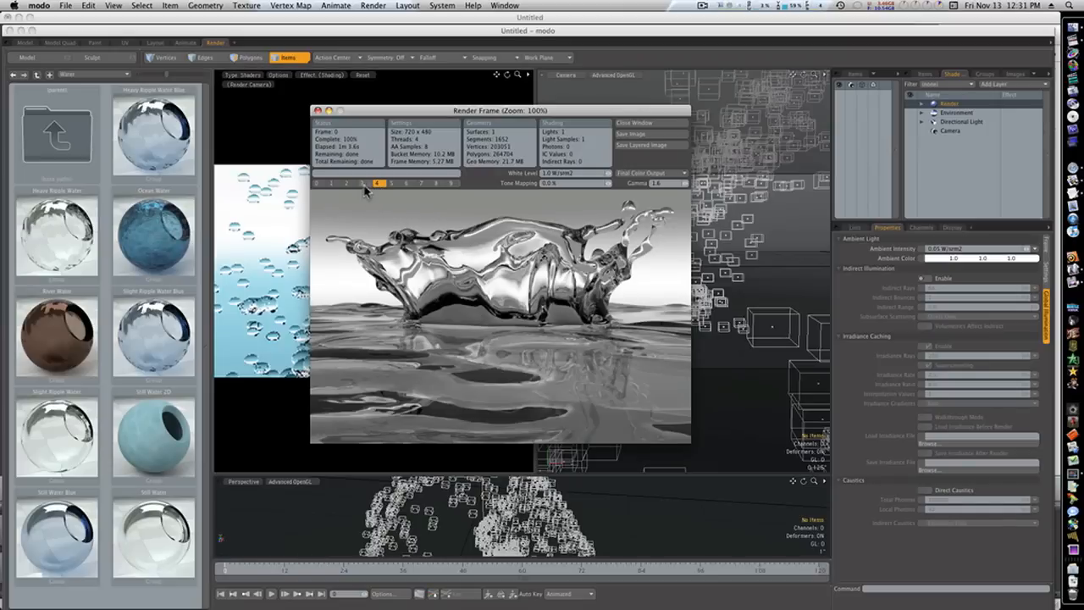
pyautogui.click(362, 183)
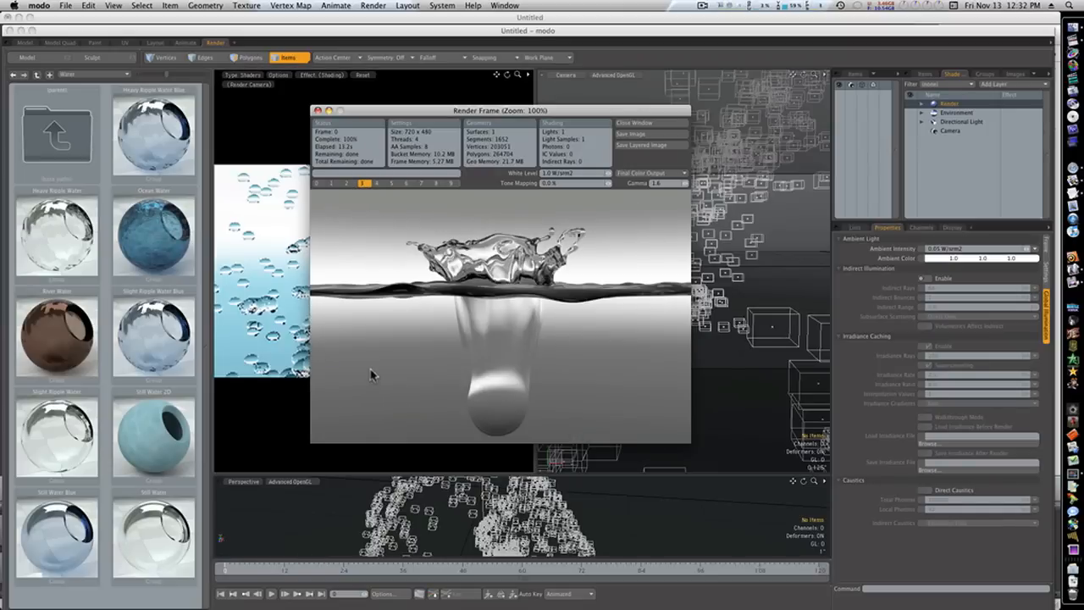
pyautogui.click(347, 184)
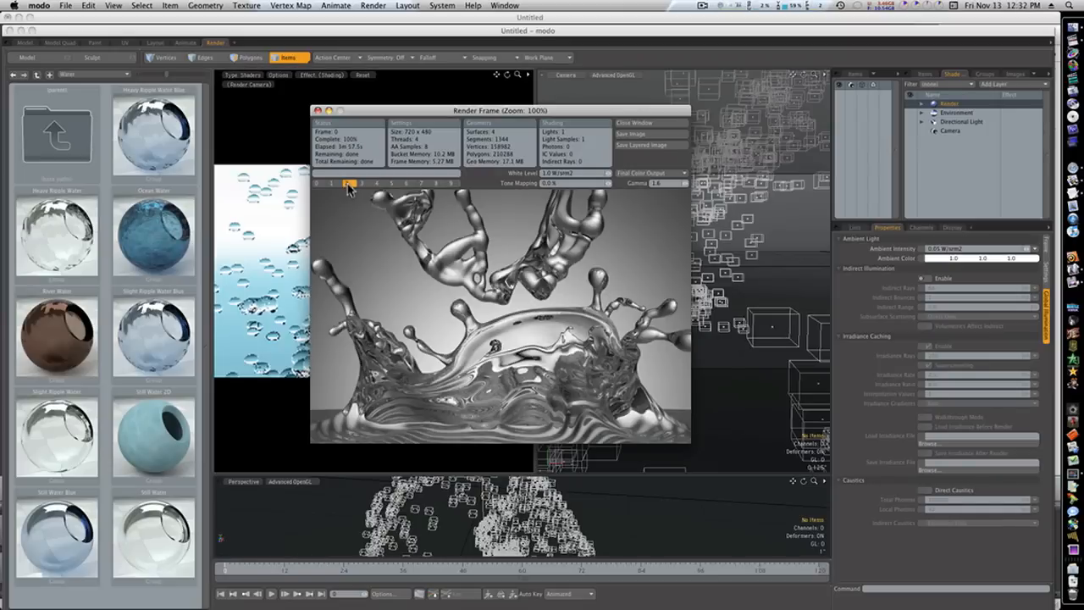
pyautogui.click(331, 182)
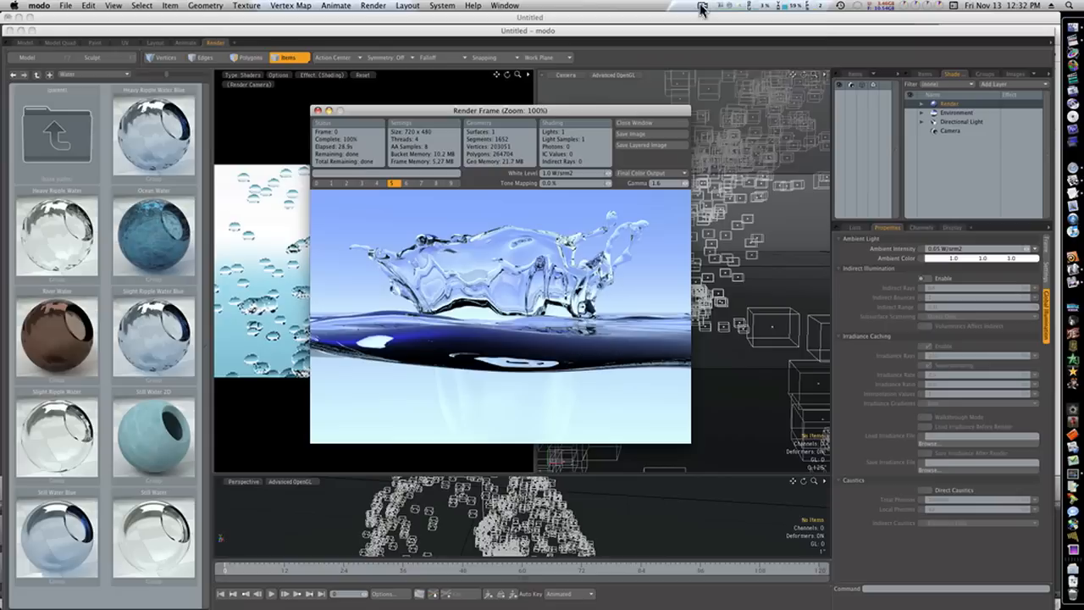
pyautogui.click(702, 6)
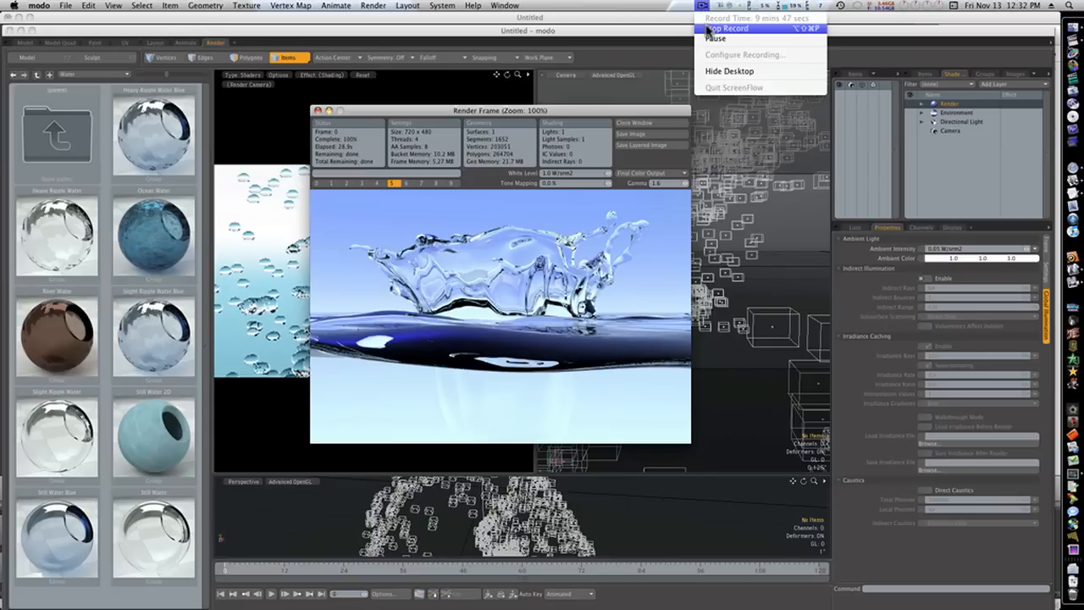